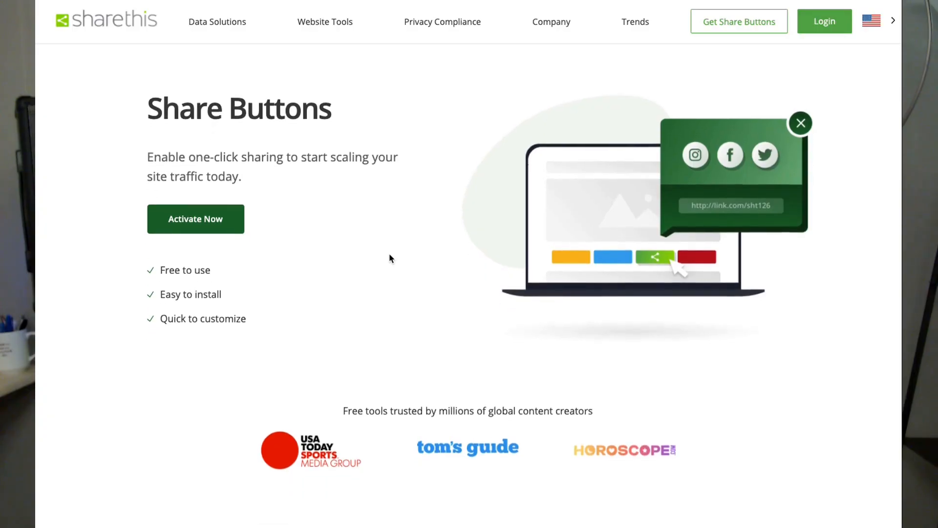
Scroll down the Share Buttons page to reach the floating sidebar example.
{"action": "scroll", "scroll_direction": "down", "scroll_amount": 3}
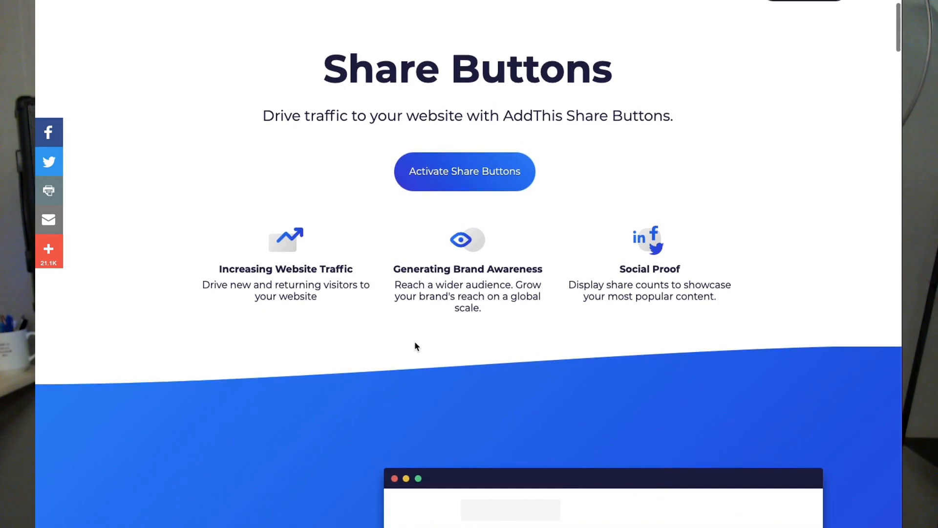
{"action": "scroll", "scroll_direction": "down", "scroll_amount": 3}
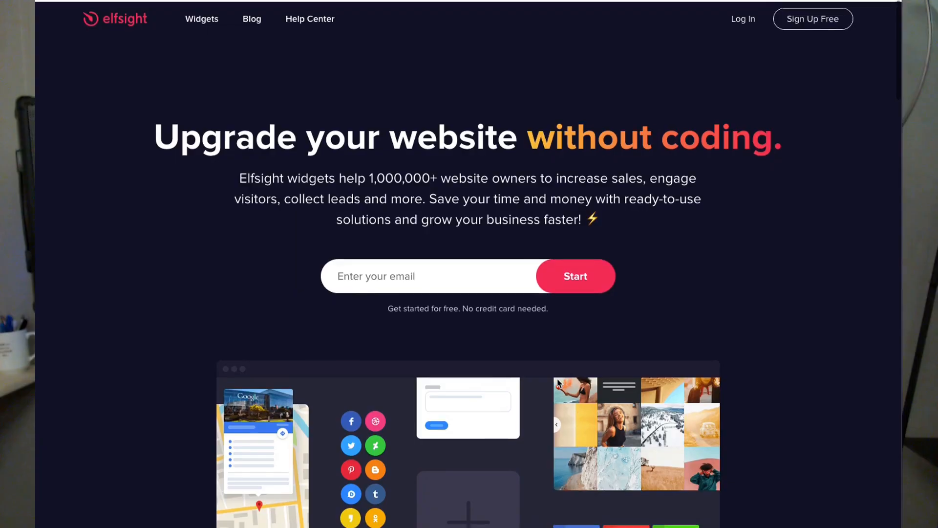
Scroll down the Elfsight homepage to the social share widget examples.
{"action": "scroll", "scroll_direction": "down", "scroll_amount": 3}
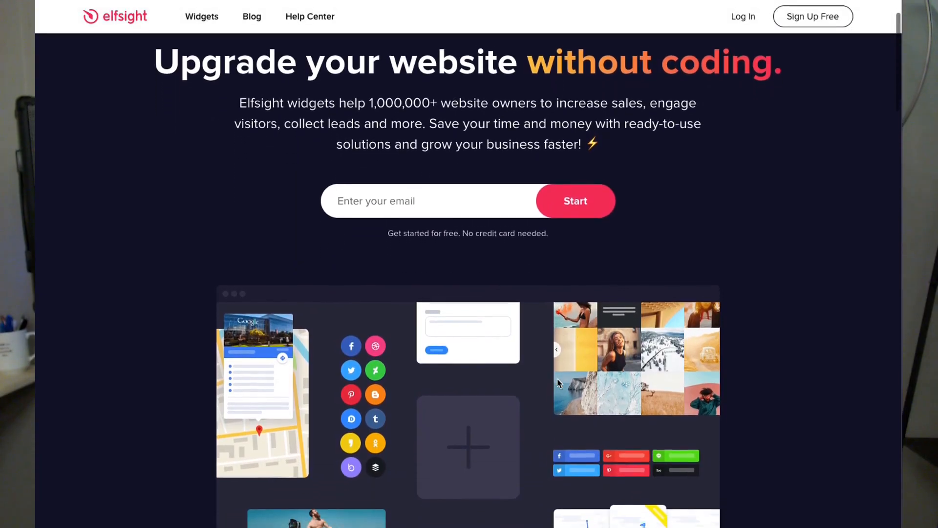
{"action": "scroll", "scroll_direction": "down", "scroll_amount": 3}
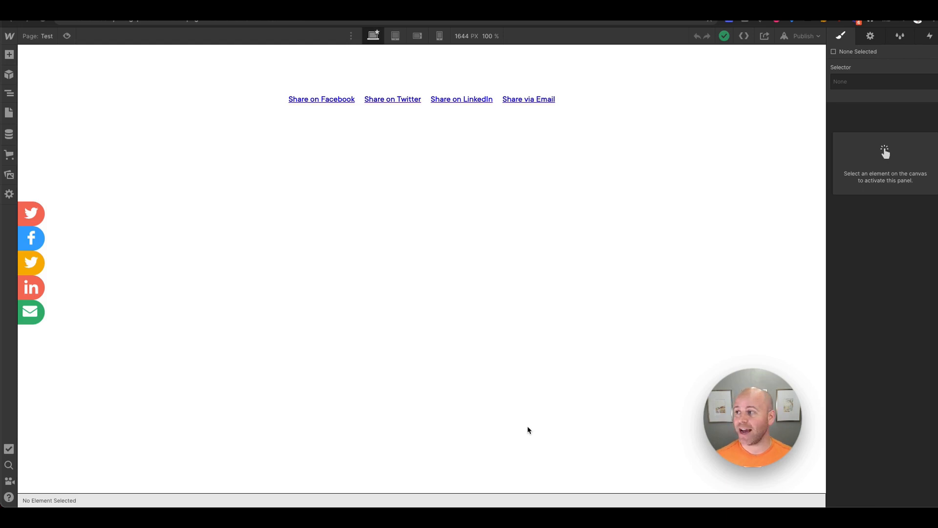
{"action": "mouse_move", "coordinate": [512, 387]}
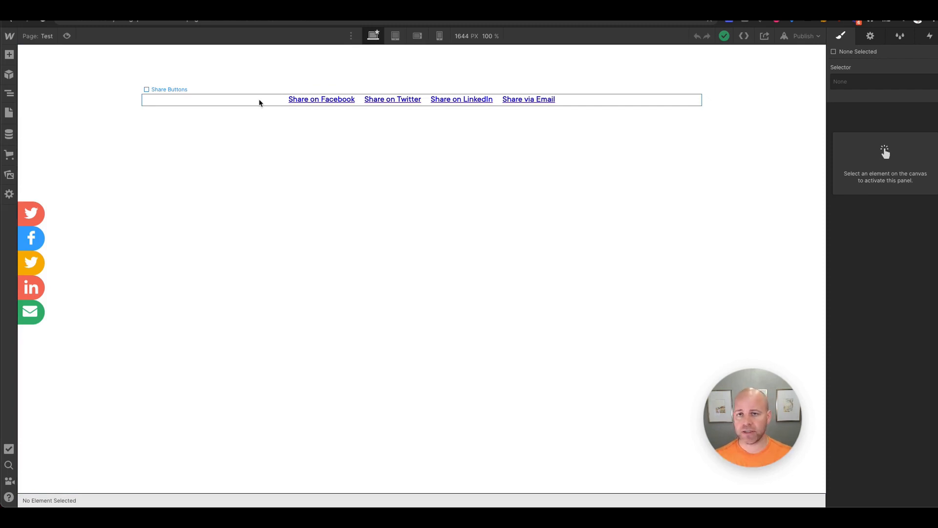
{"action": "left_click", "coordinate": [8, 94]}
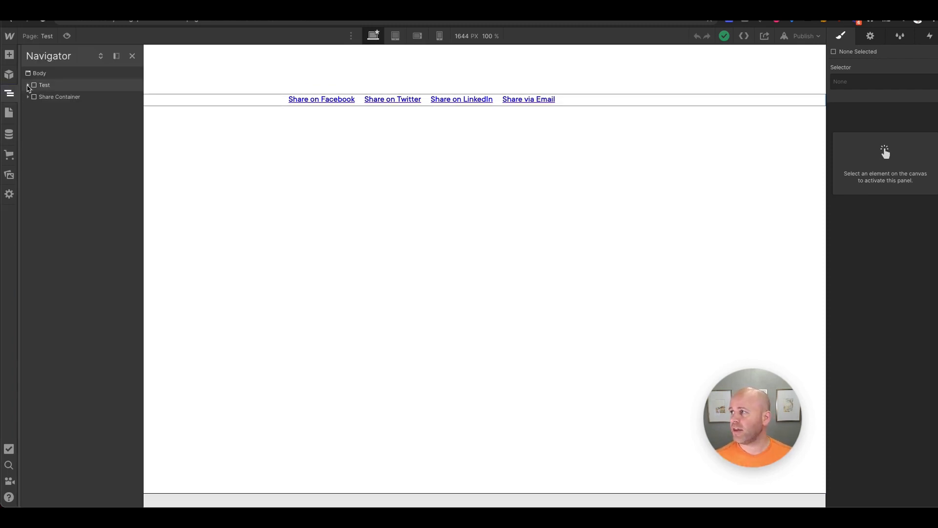
{"action": "left_click", "coordinate": [27, 85]}
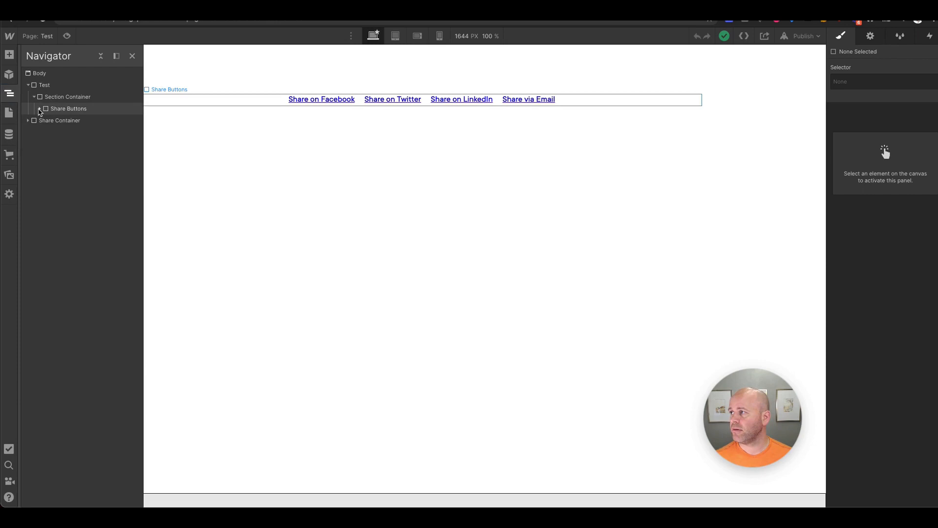
{"action": "left_click", "coordinate": [39, 109]}
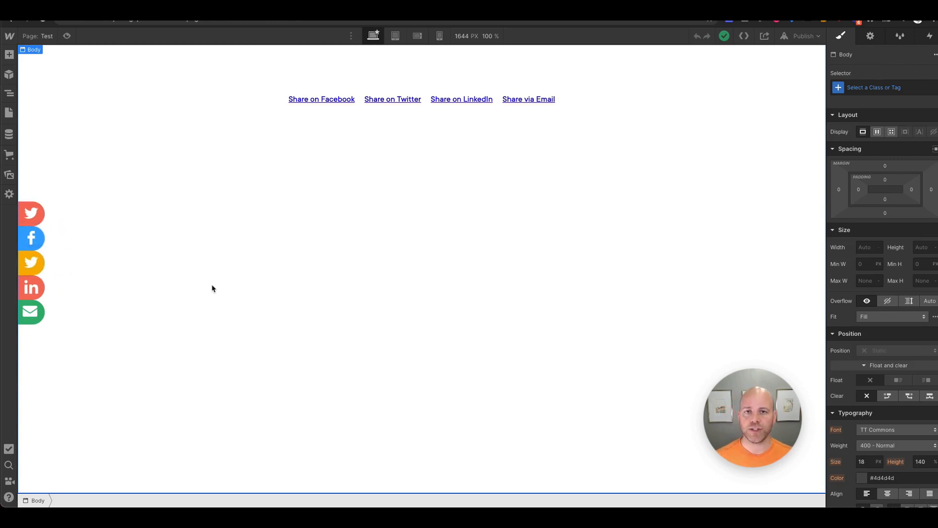
{"action": "mouse_move", "coordinate": [223, 142]}
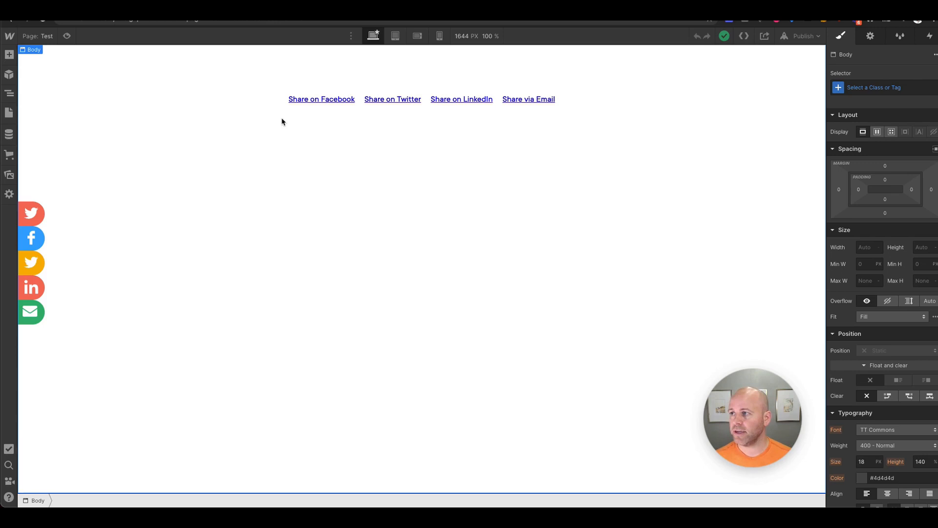
{"action": "left_click", "coordinate": [322, 99]}
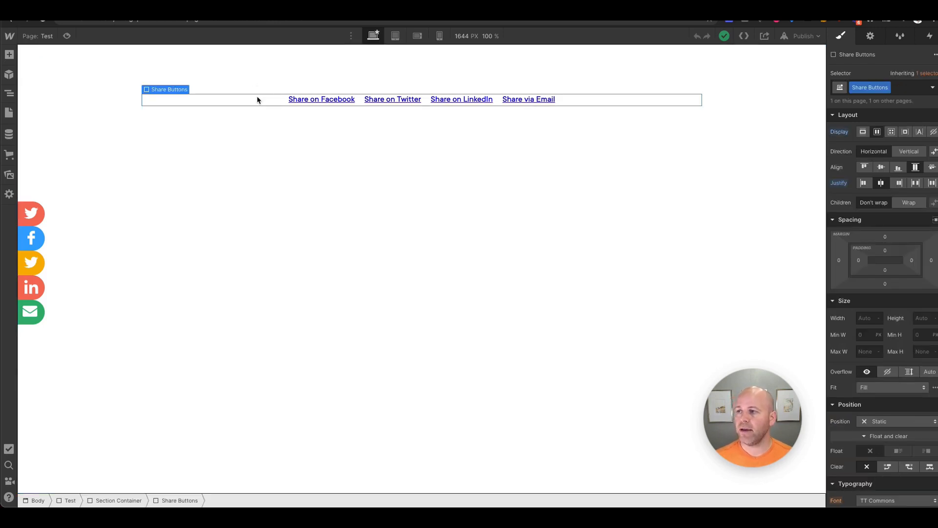
{"action": "mouse_move", "coordinate": [201, 96]}
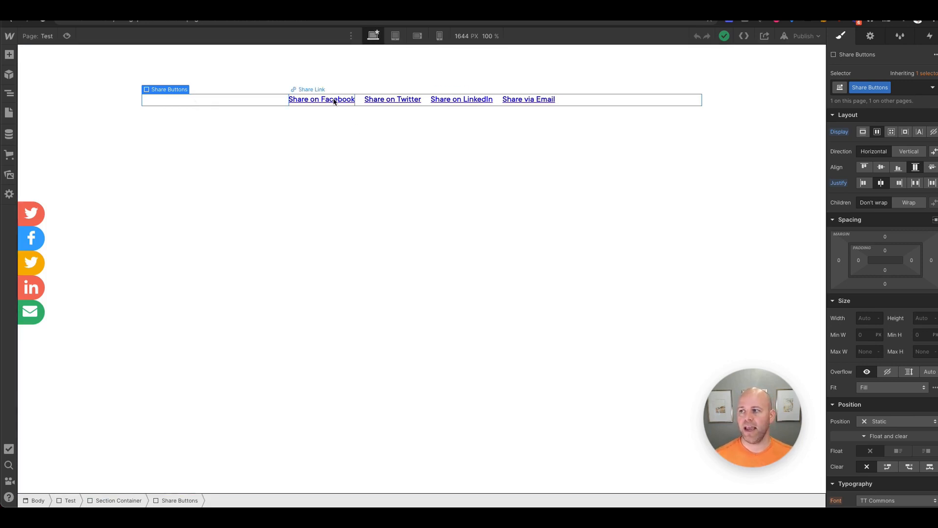
{"action": "left_click", "coordinate": [322, 99]}
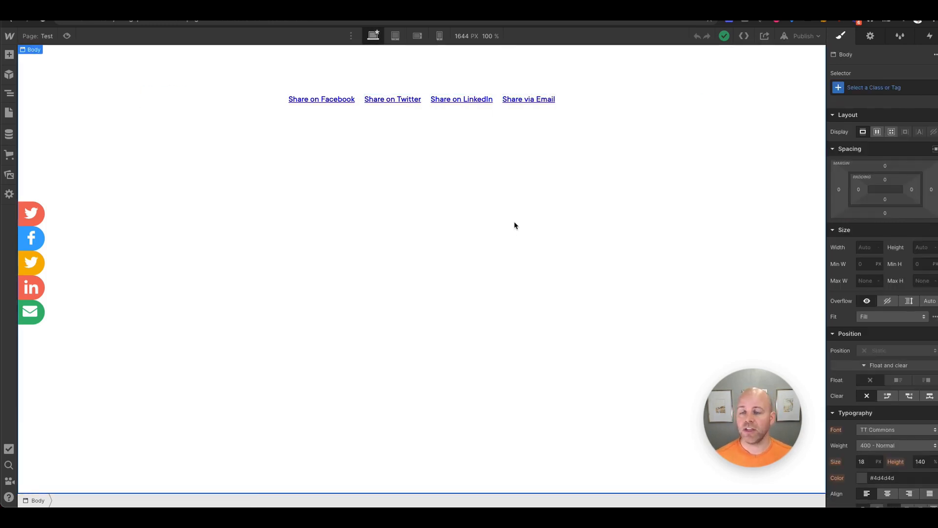
{"action": "mouse_move", "coordinate": [59, 161]}
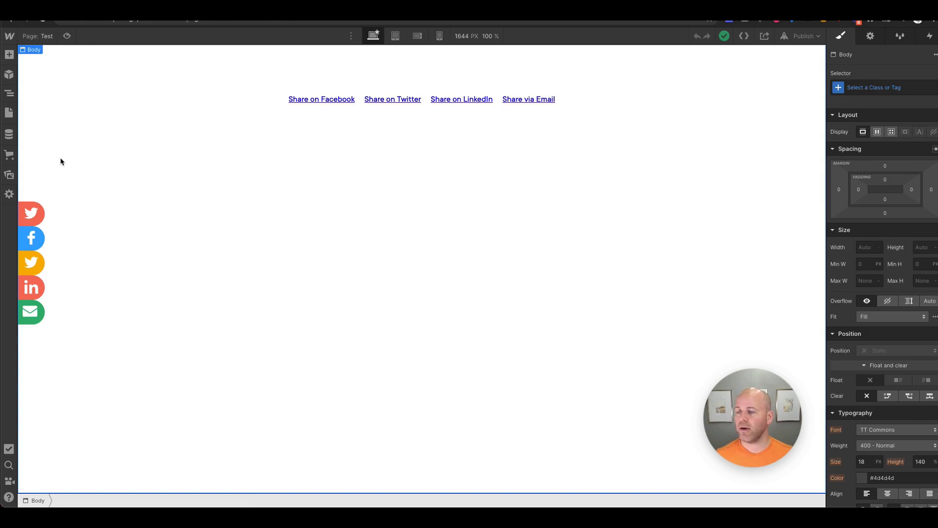
Go to the Colors Template collection page and add an HTML Embed element.
{"action": "left_click", "coordinate": [9, 112]}
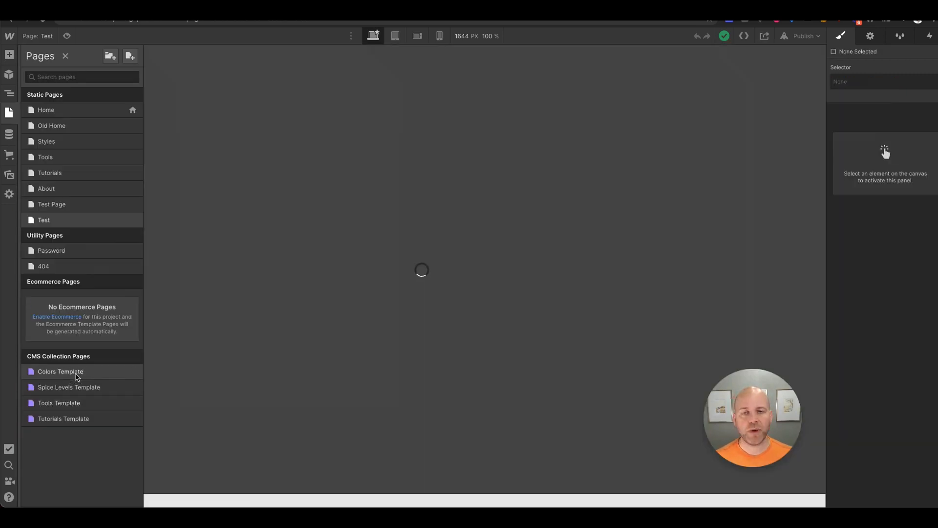
{"action": "left_click", "coordinate": [59, 371]}
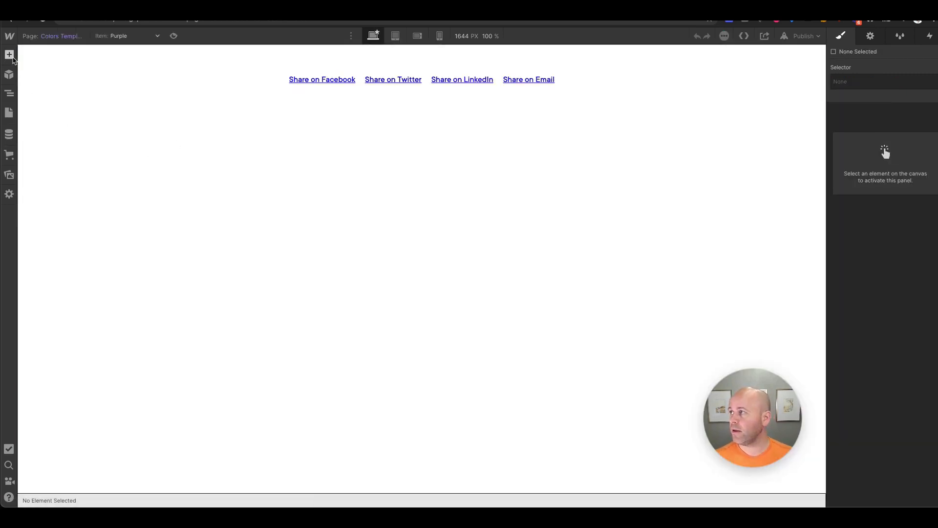
{"action": "left_click", "coordinate": [8, 55]}
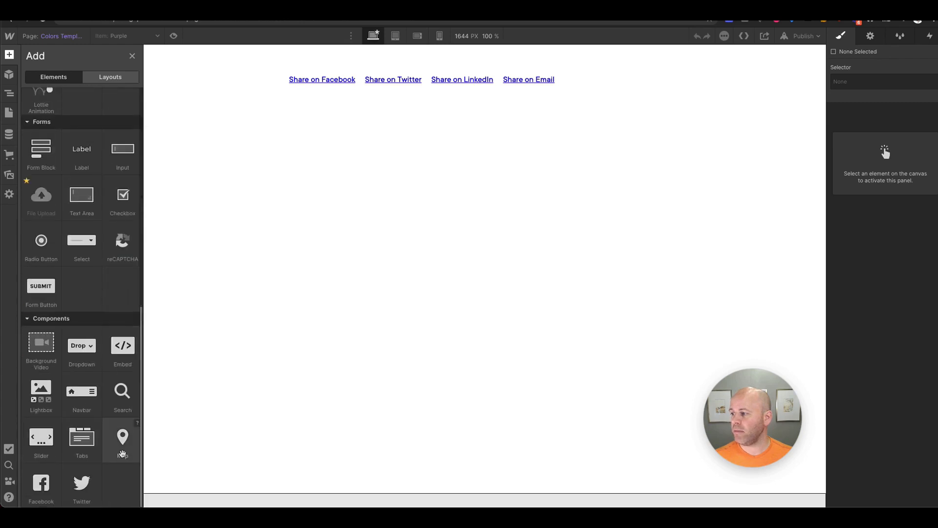
{"action": "left_click", "coordinate": [9, 93]}
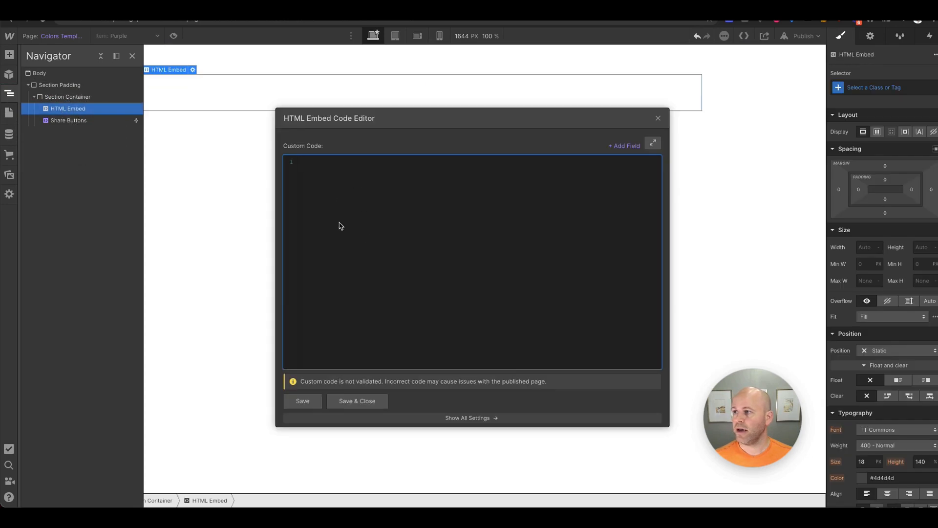
{"action": "mouse_move", "coordinate": [332, 191]}
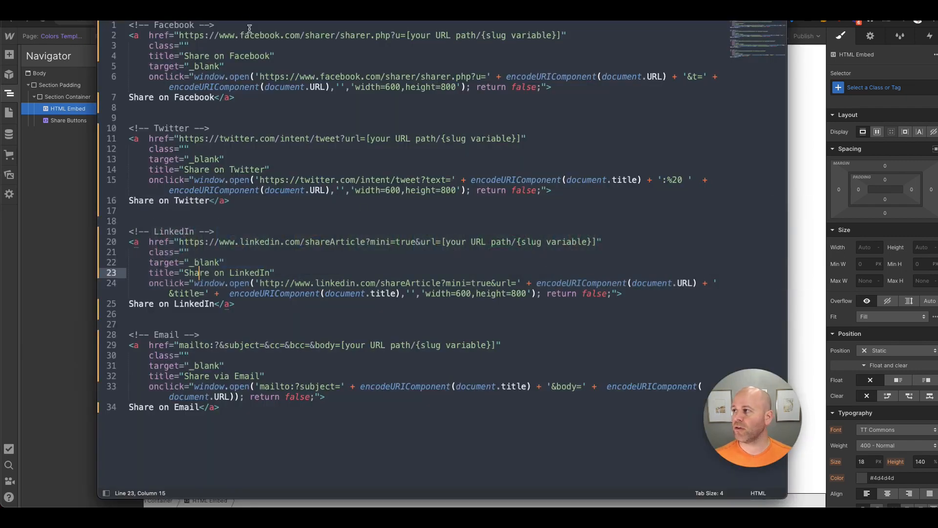
Paste the share-link HTML and review the class and Facebook onclick popup attributes.
{"action": "key", "text": "ctrl+a"}
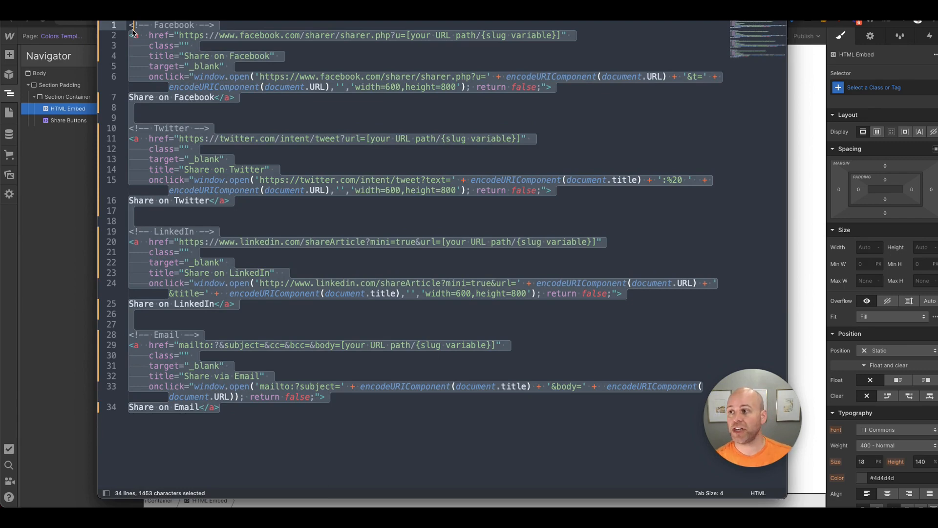
{"action": "left_click", "coordinate": [289, 137]}
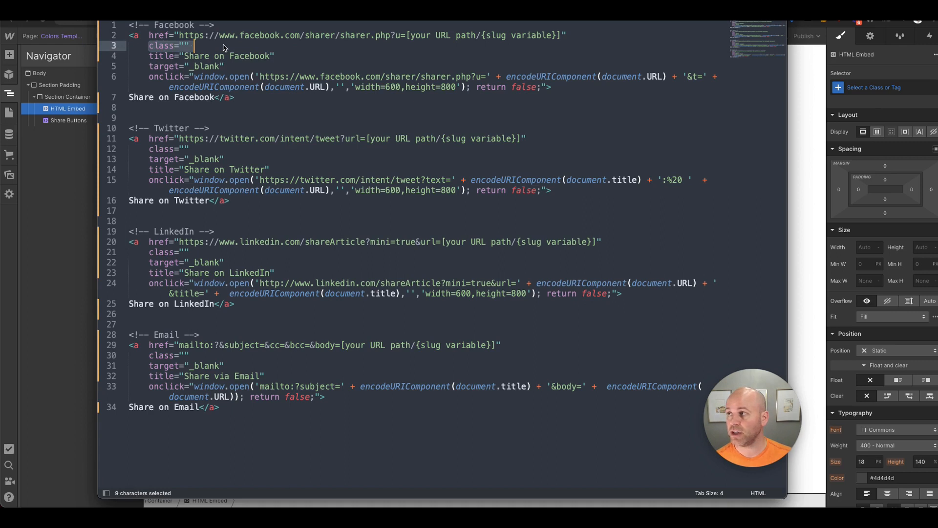
{"action": "left_click", "coordinate": [271, 56]}
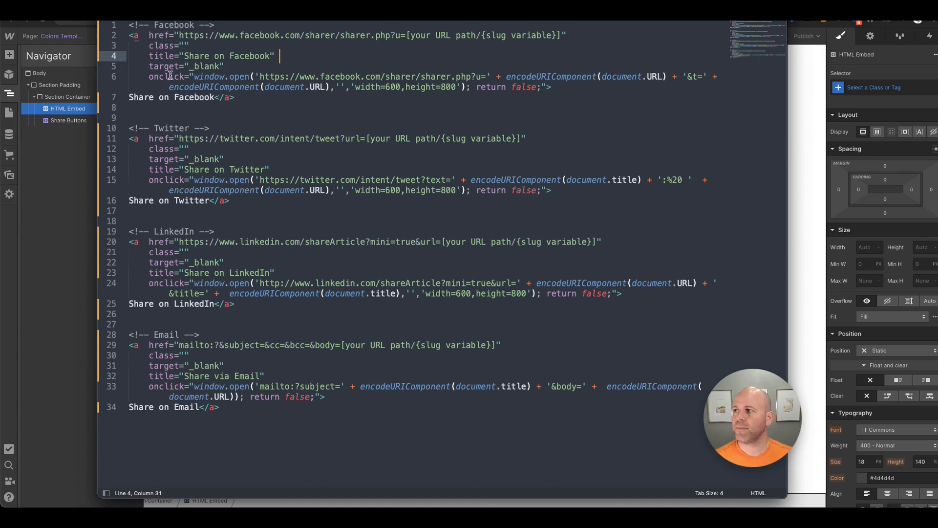
{"action": "left_click_drag", "start_coordinate": [149, 76], "coordinate": [544, 77]}
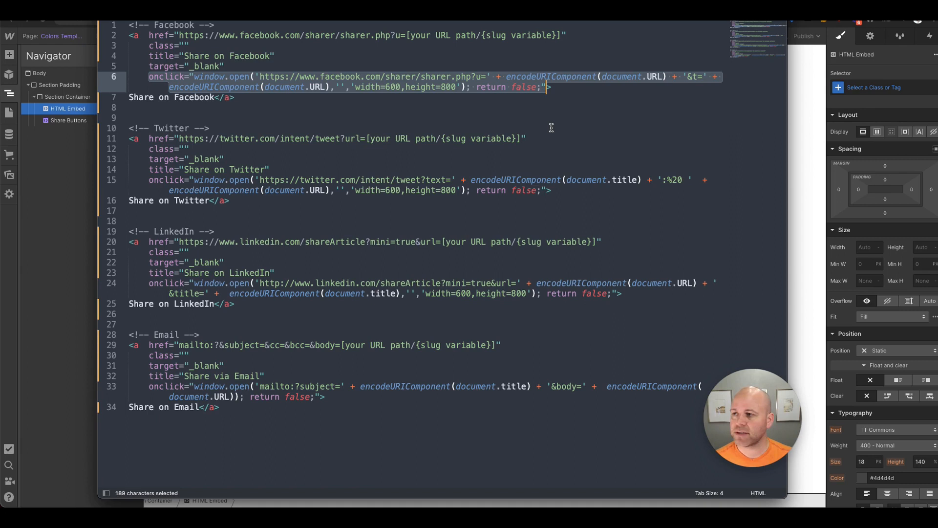
{"action": "left_click", "coordinate": [183, 56]}
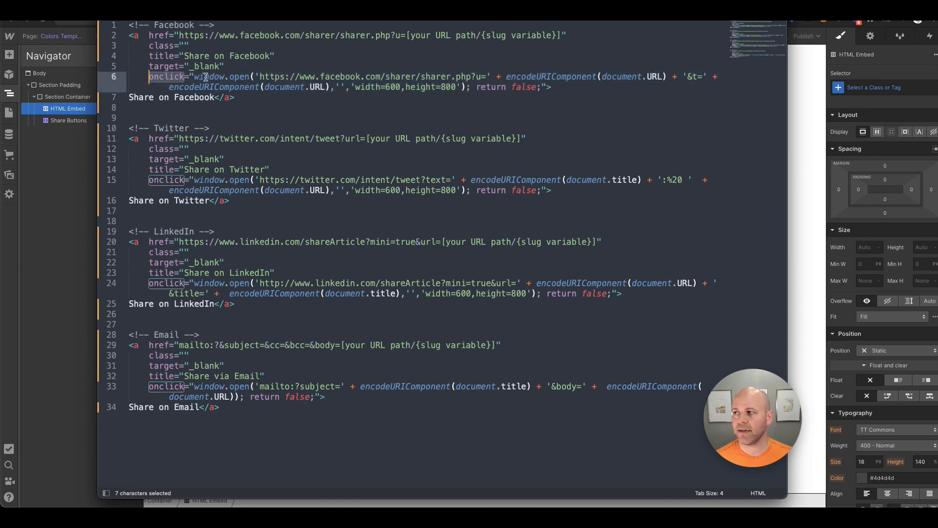
Review the href share URLs for Facebook, Twitter, LinkedIn and Email in the embed code.
{"action": "left_click", "coordinate": [195, 76]}
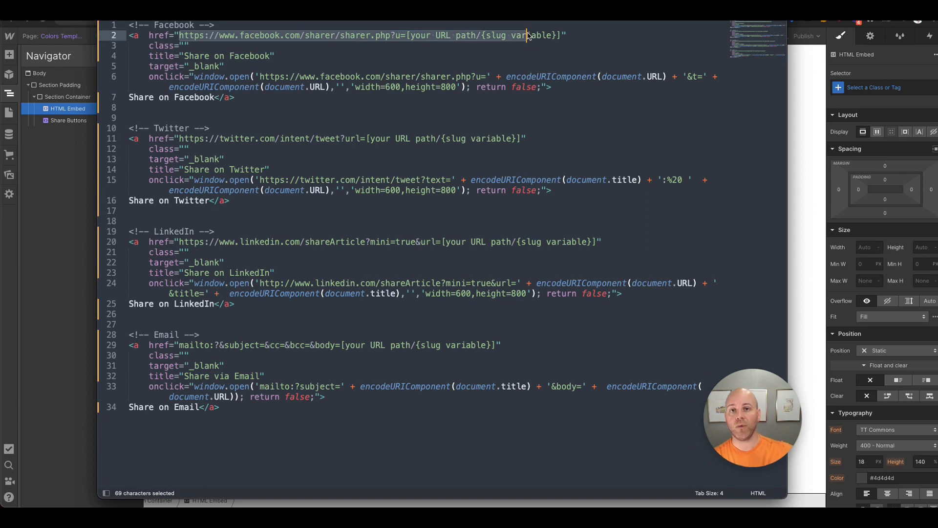
{"action": "left_click", "coordinate": [279, 56]}
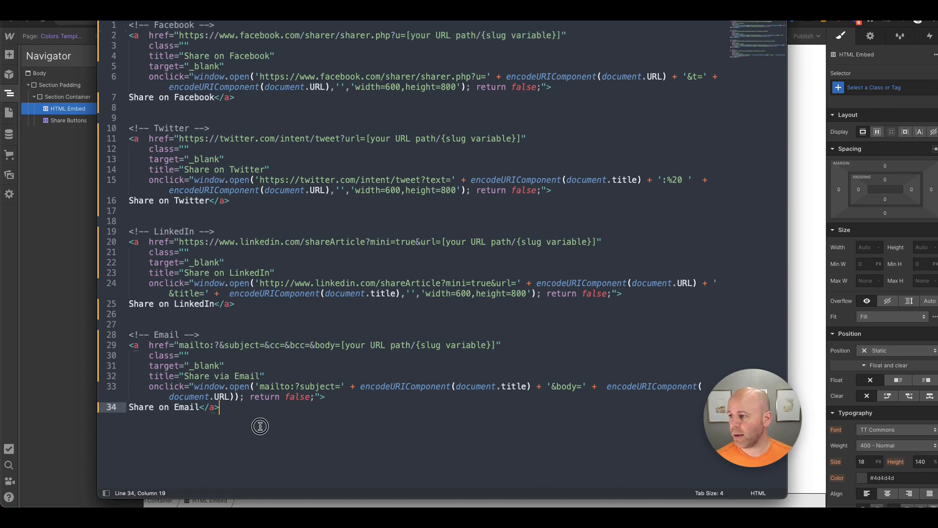
{"action": "key", "text": "ctrl+a"}
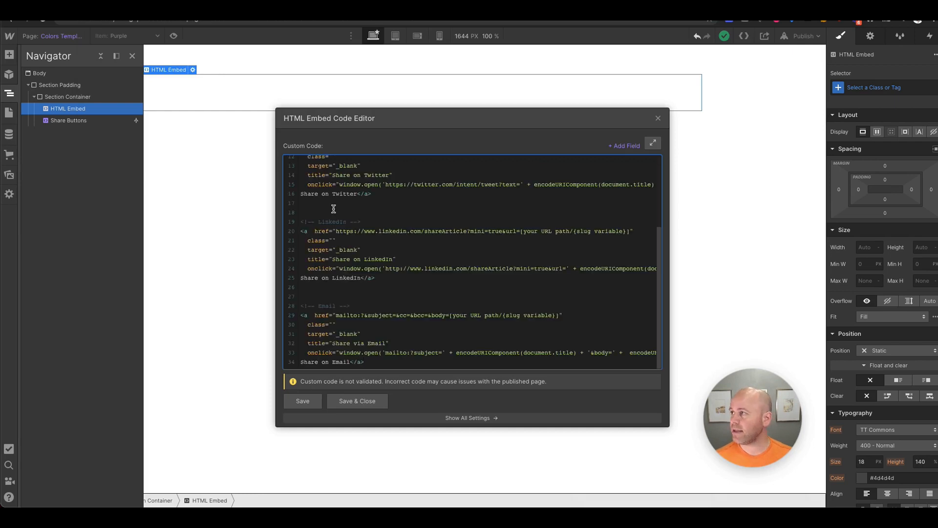
{"action": "mouse_move", "coordinate": [390, 266]}
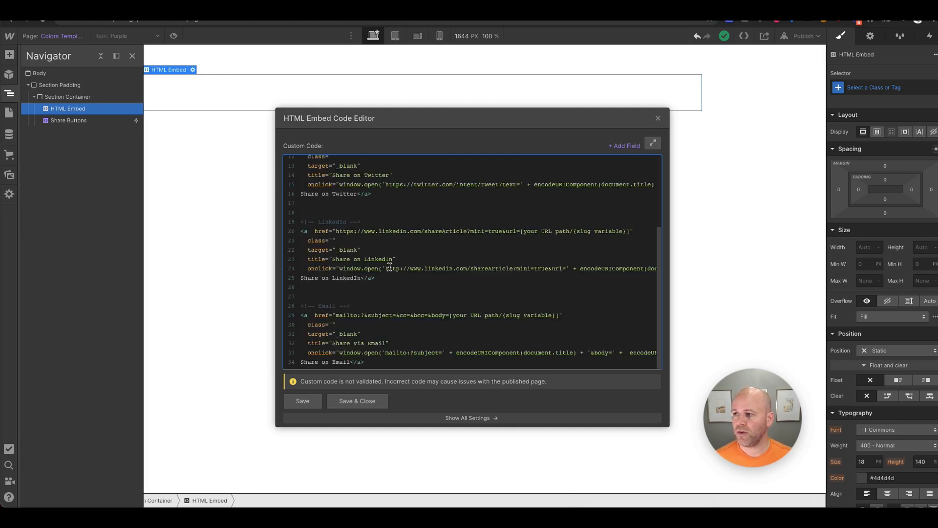
Save and close the embed so the four share links show on the page.
{"action": "left_click", "coordinate": [357, 401]}
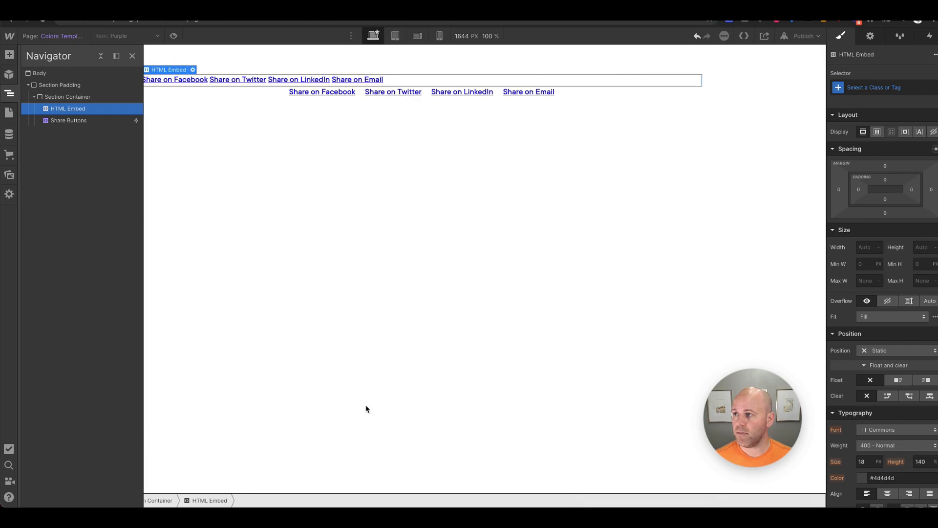
{"action": "mouse_move", "coordinate": [353, 222]}
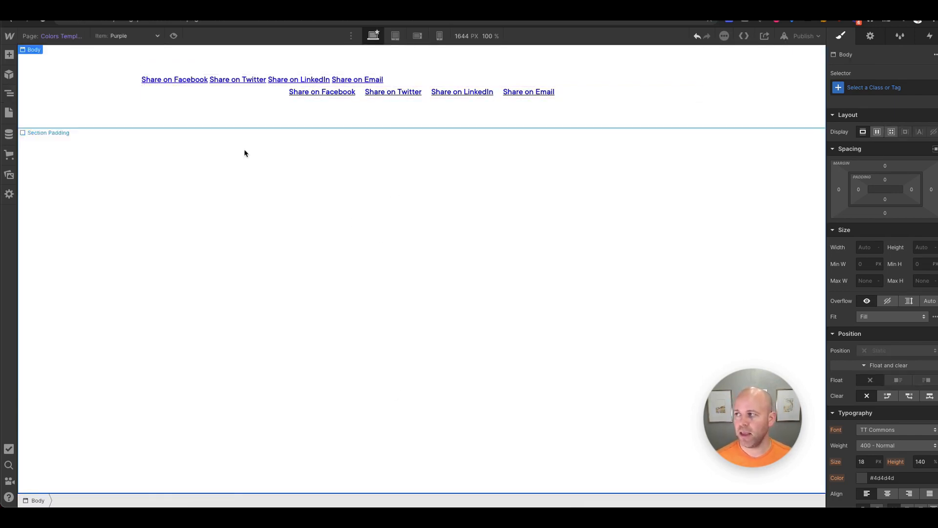
Assign the existing Share Buttons class to the HTML Embed so its links are centred.
{"action": "left_click", "coordinate": [393, 92]}
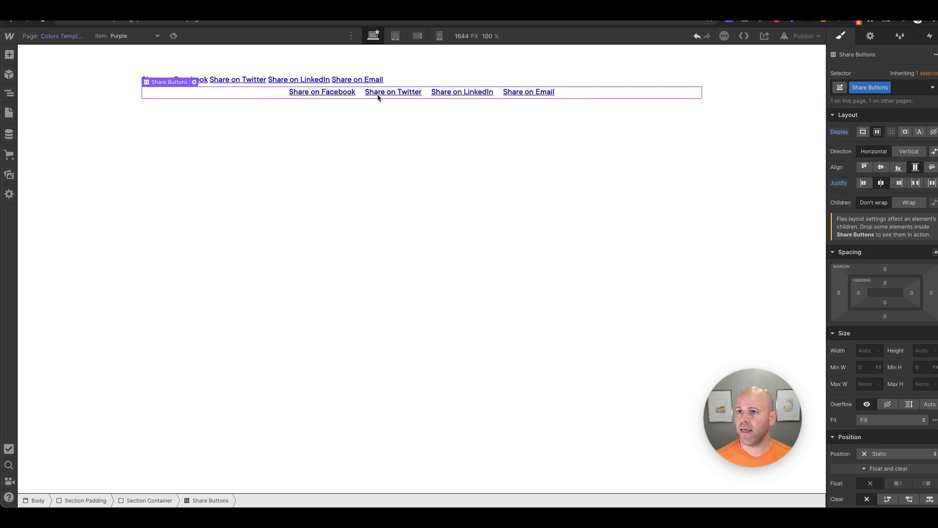
{"action": "left_click", "coordinate": [174, 79]}
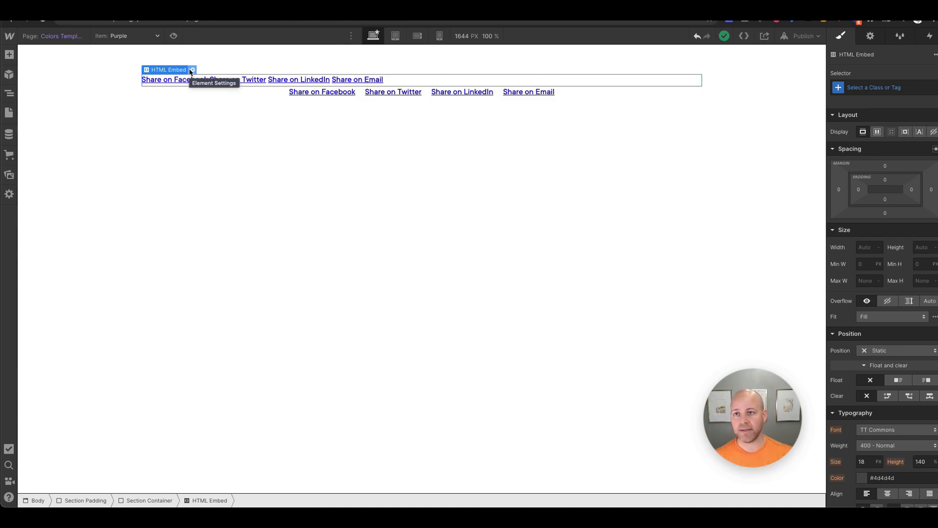
{"action": "left_click", "coordinate": [891, 87]}
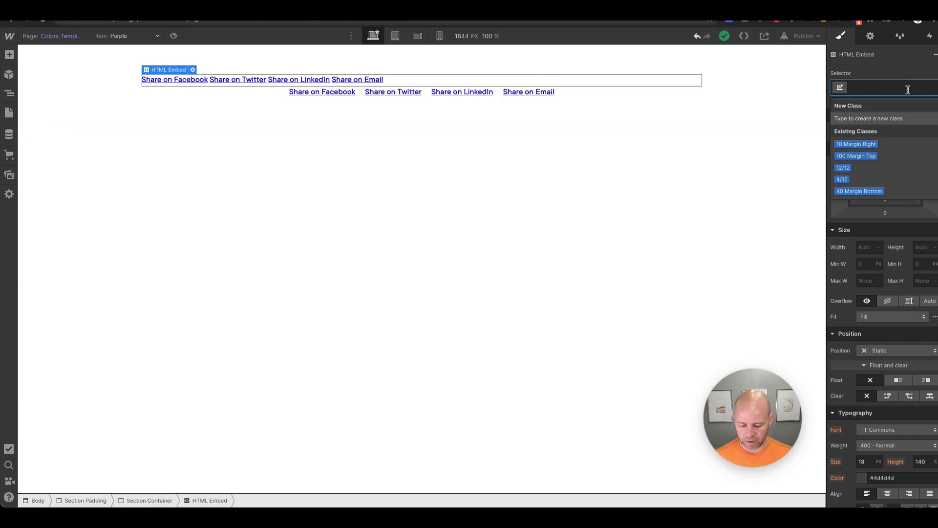
{"action": "type", "text": "Sah"}
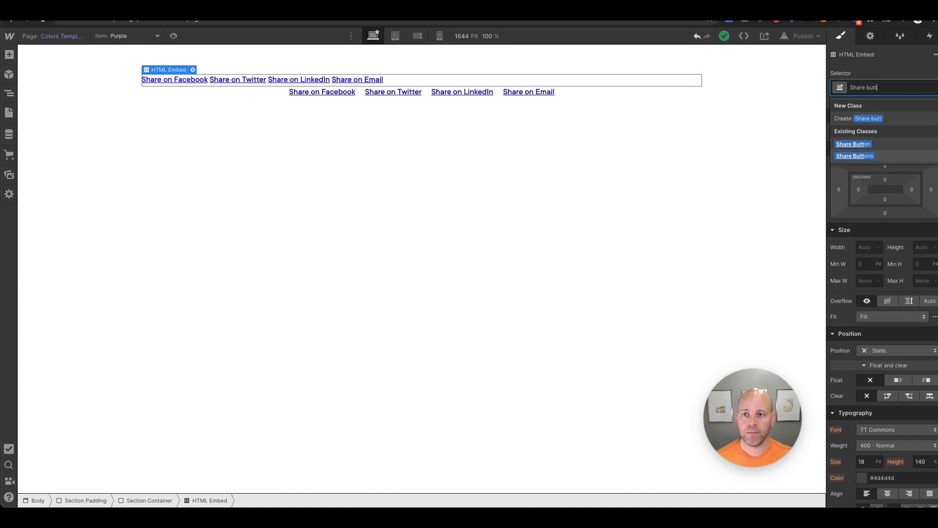
{"action": "left_click", "coordinate": [856, 155]}
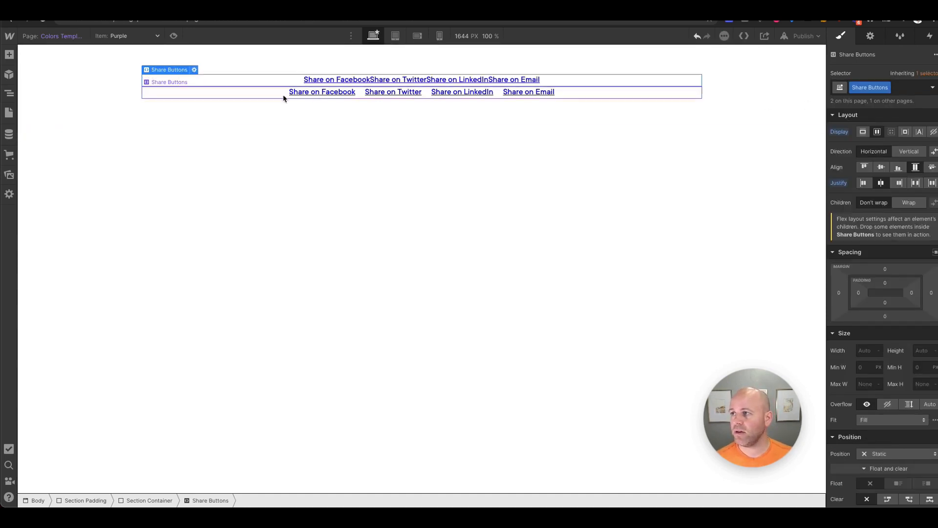
{"action": "left_click", "coordinate": [420, 79]}
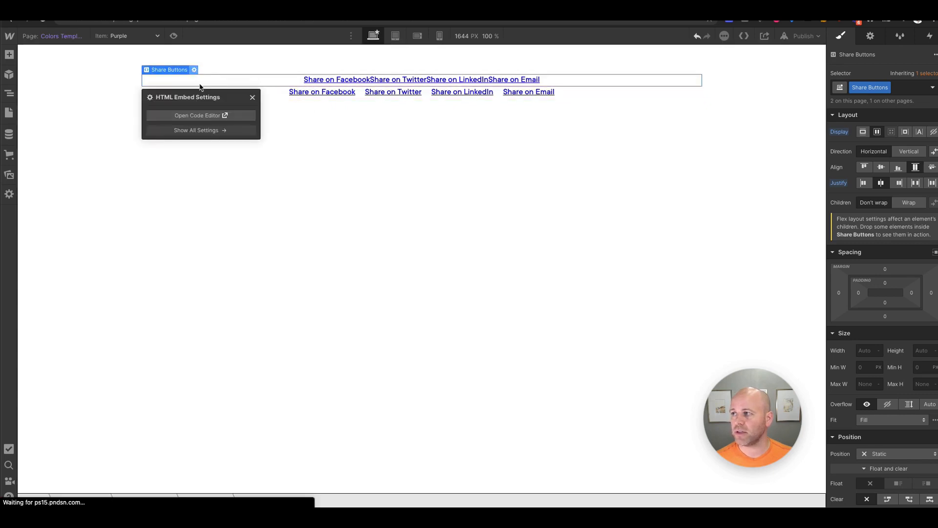
Add class share-link to the Facebook link in the embed code.
{"action": "left_click", "coordinate": [200, 115]}
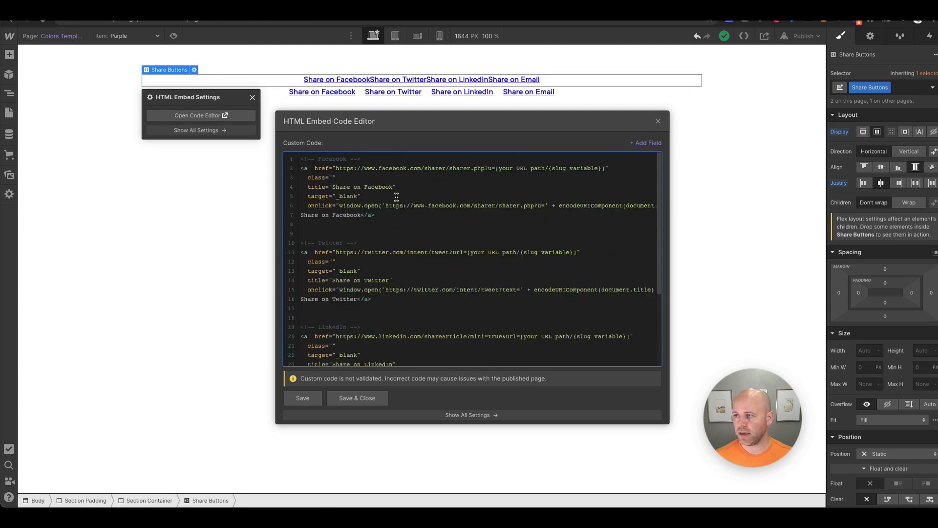
{"action": "type", "text": "share"}
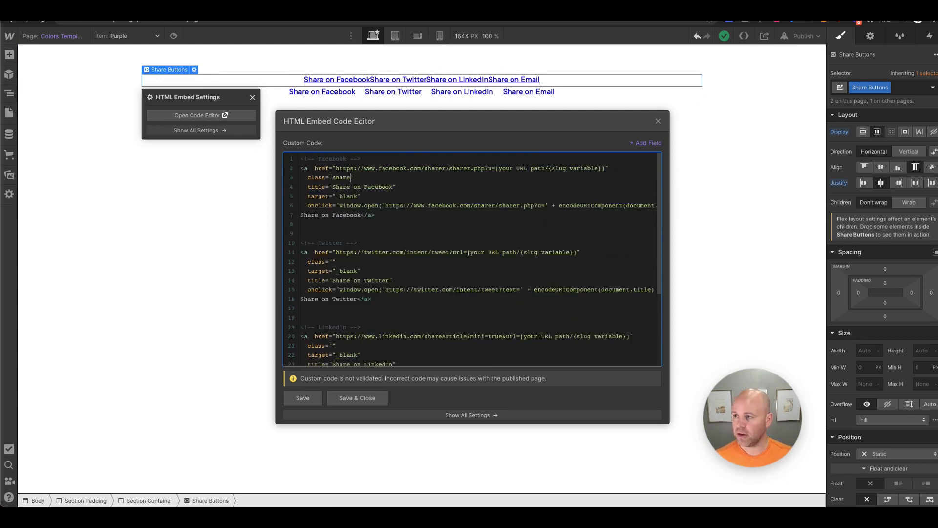
{"action": "type", "text": "-link"}
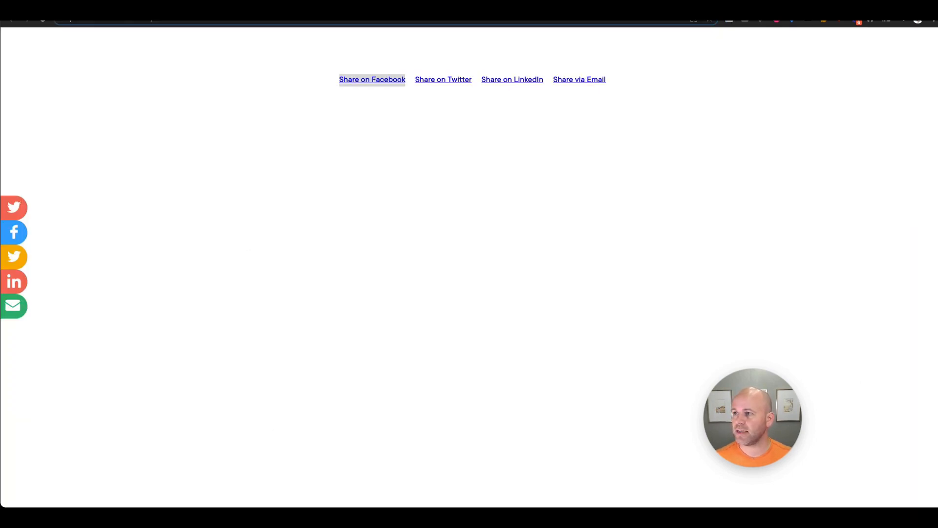
{"action": "right_click", "coordinate": [371, 79]}
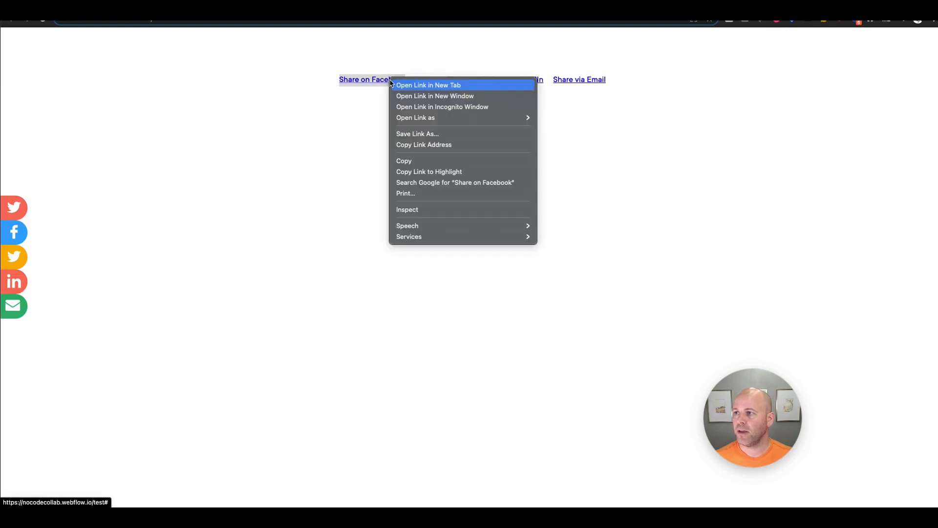
{"action": "left_click", "coordinate": [383, 134]}
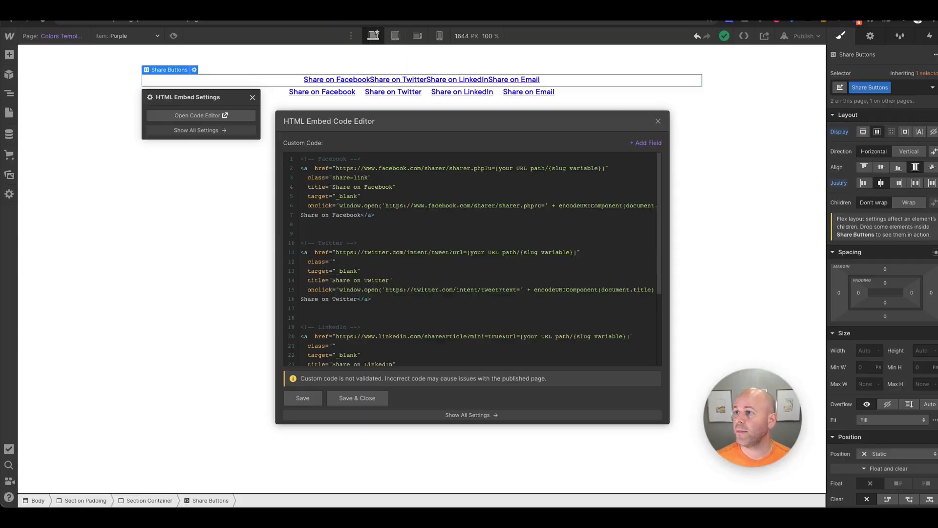
Add class share-link to the Twitter and LinkedIn links and save the embed.
{"action": "left_click", "coordinate": [367, 178]}
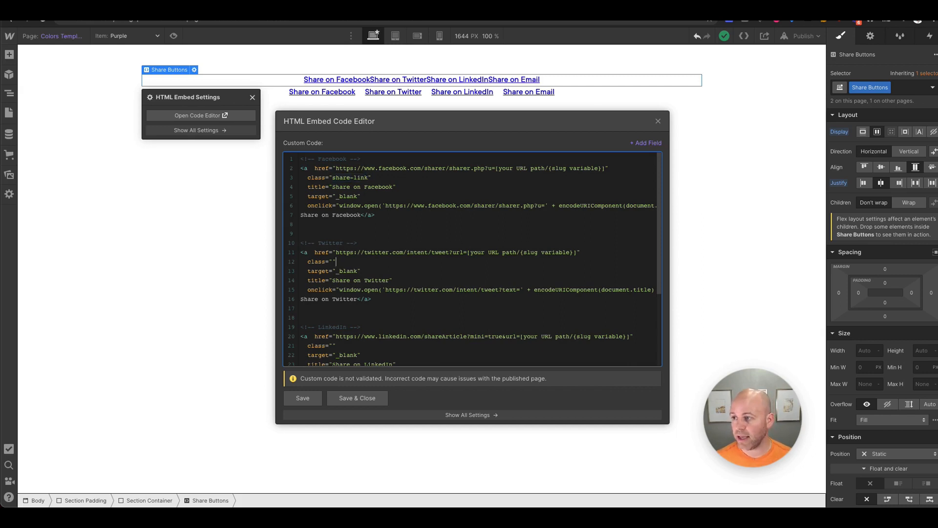
{"action": "type", "text": "share-link"}
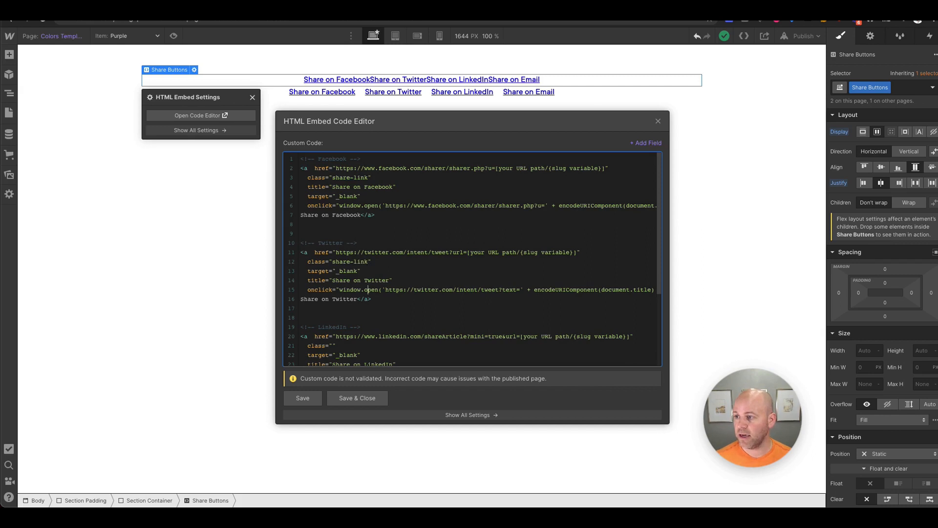
{"action": "type", "text": "share-link"}
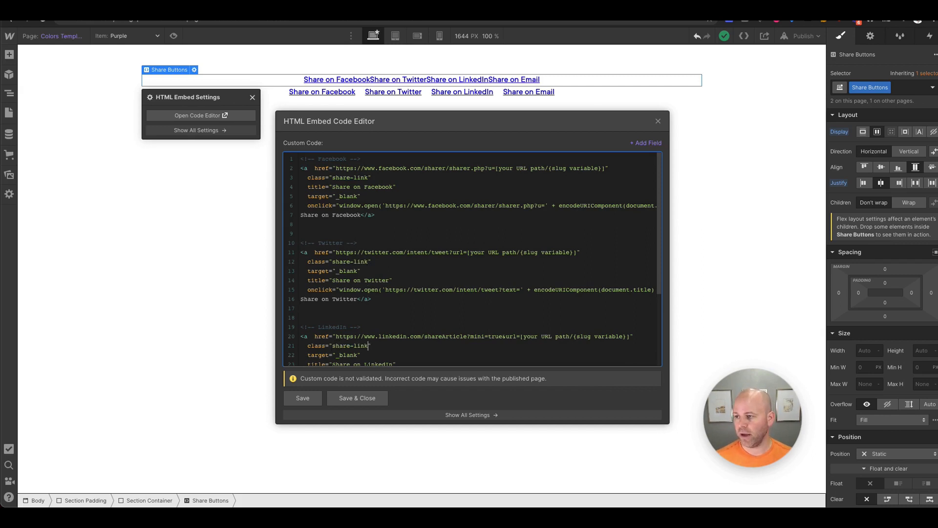
{"action": "scroll", "scroll_direction": "down", "scroll_amount": 3}
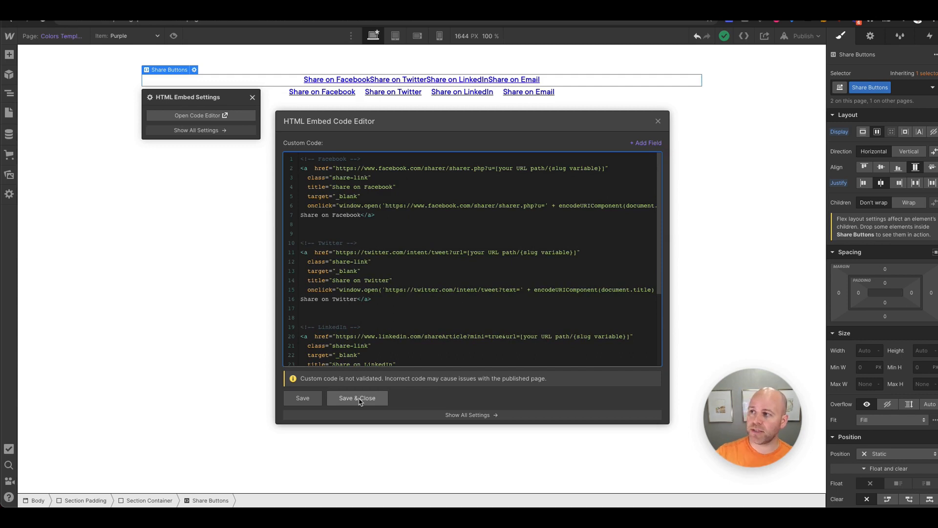
{"action": "mouse_move", "coordinate": [334, 446]}
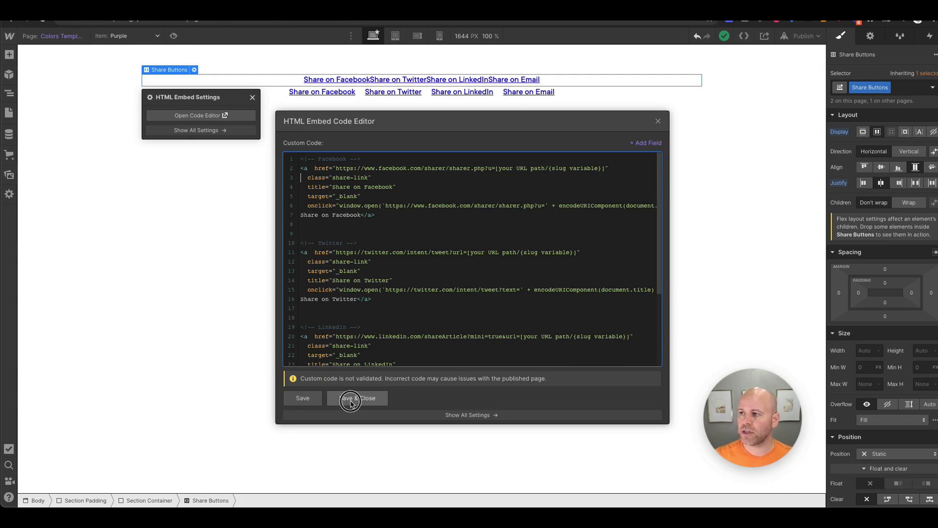
{"action": "left_click", "coordinate": [357, 397]}
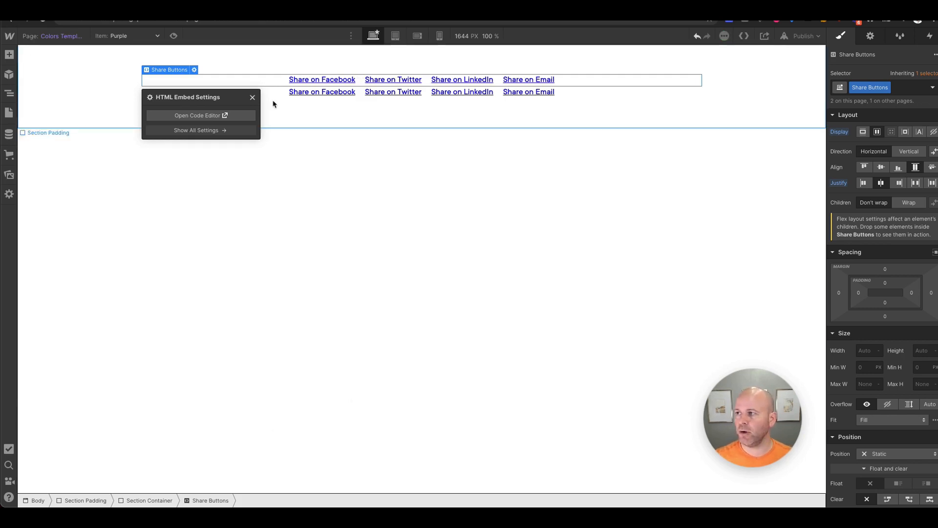
Delete the original Share Buttons row and reopen the embed's code editor.
{"action": "left_click", "coordinate": [252, 97]}
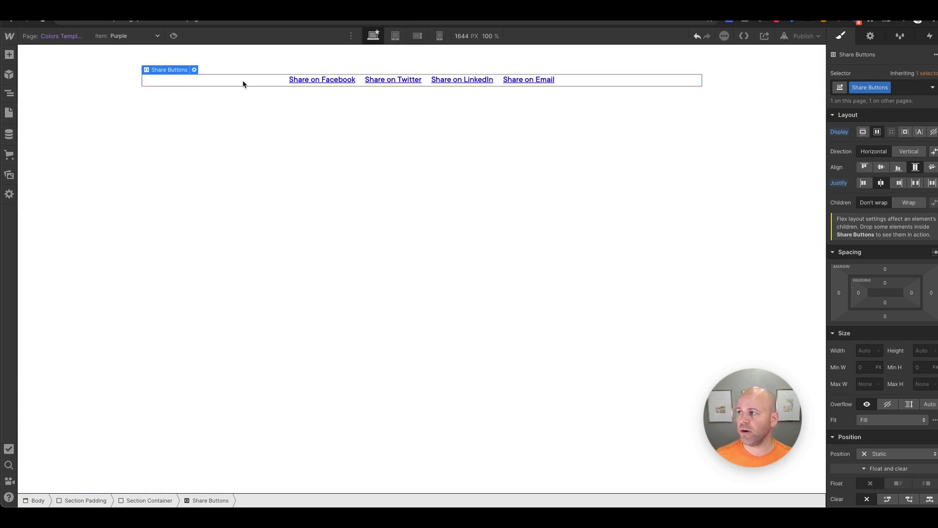
{"action": "left_click", "coordinate": [193, 69]}
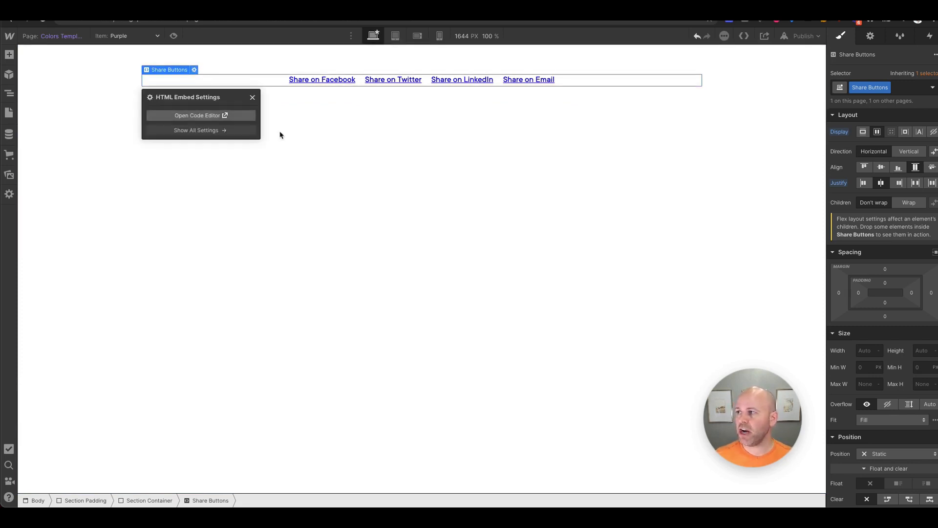
{"action": "left_click", "coordinate": [197, 115]}
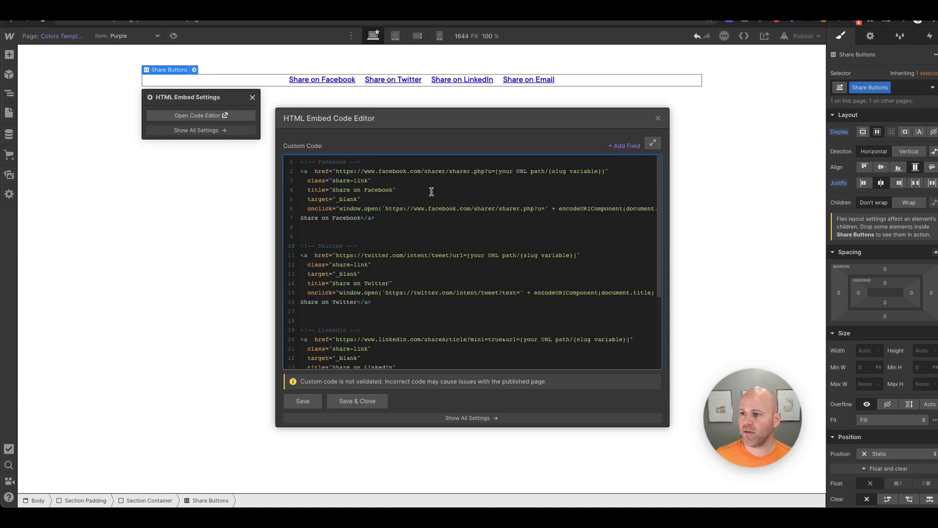
Replace the Facebook placeholder with the colors page URL and insert a collection field after it.
{"action": "double_click", "coordinate": [539, 171]}
{"action": "type", "text": "https://nocodecollab.webflow.io/colors/"}
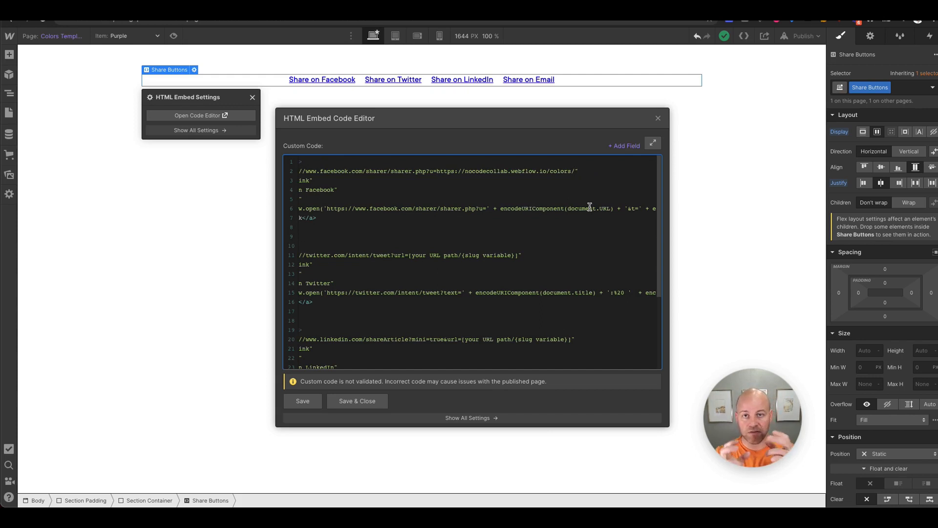
{"action": "left_click", "coordinate": [624, 145]}
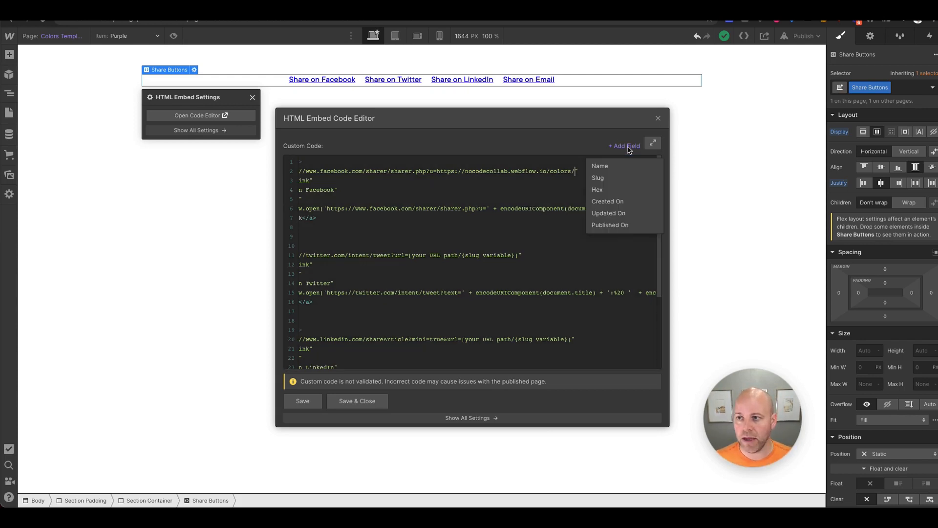
{"action": "left_click", "coordinate": [597, 178]}
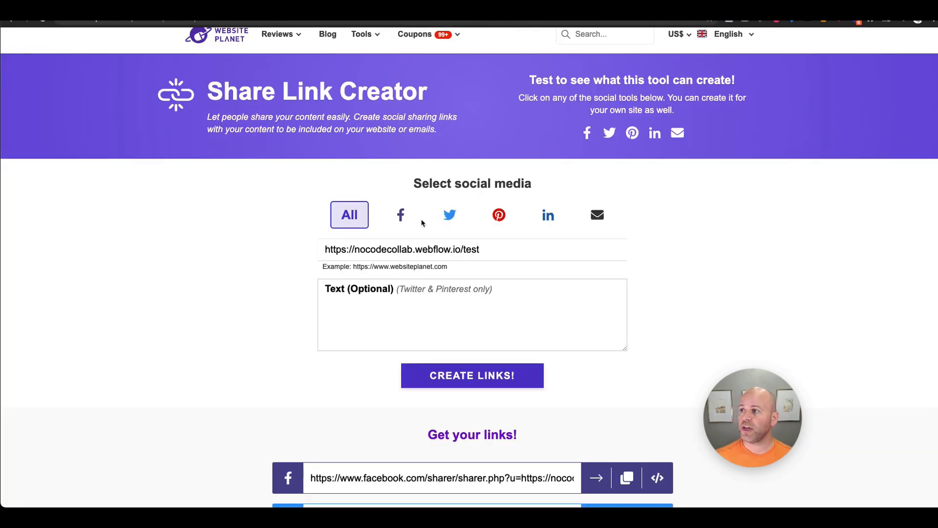
Scroll to the 'Get your links!' section and review the generated share links.
{"action": "scroll", "scroll_direction": "down", "scroll_amount": 3}
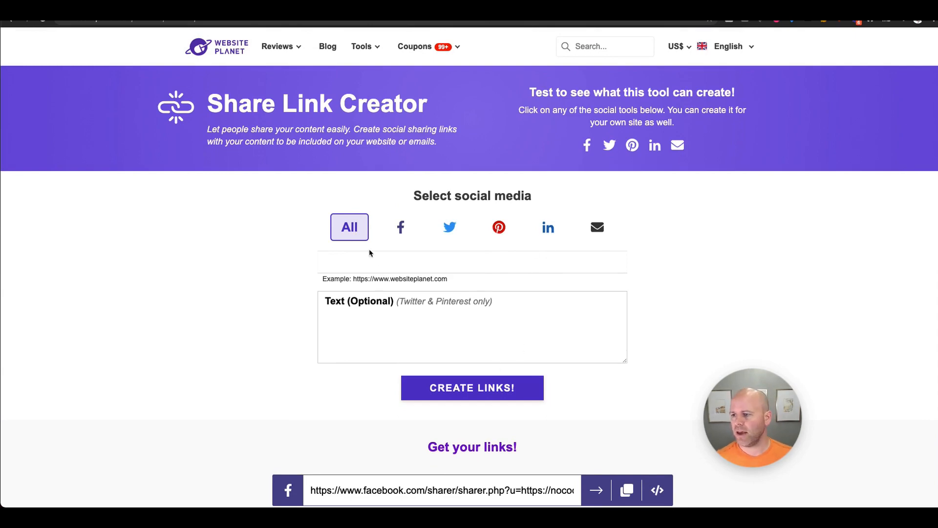
{"action": "scroll", "scroll_direction": "down", "scroll_amount": 3}
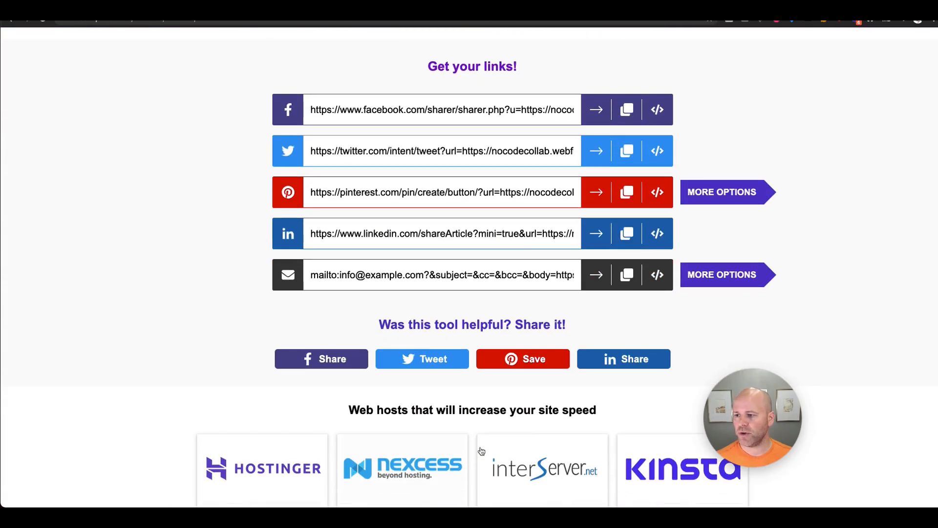
{"action": "scroll", "scroll_direction": "up", "scroll_amount": 3}
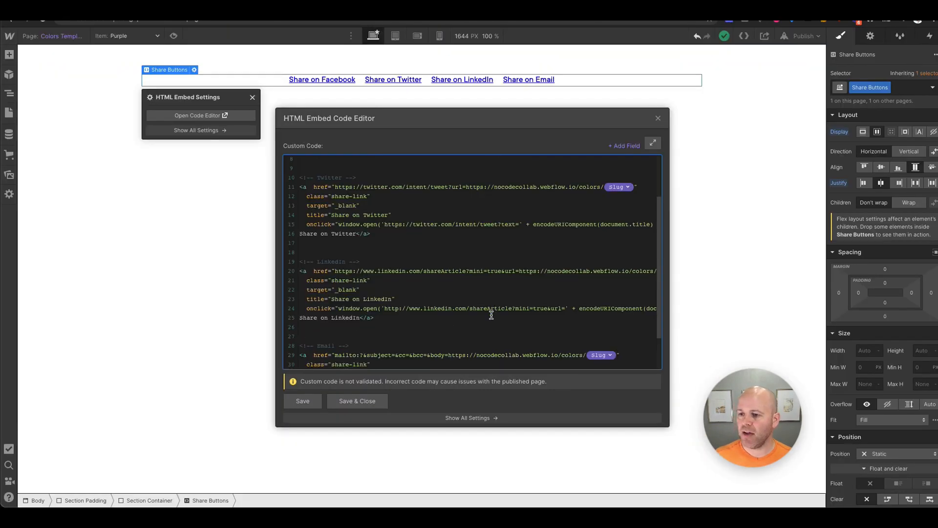
Publish the site with the slug-based share code to the webflow.io domain.
{"action": "scroll", "scroll_direction": "down", "scroll_amount": 3}
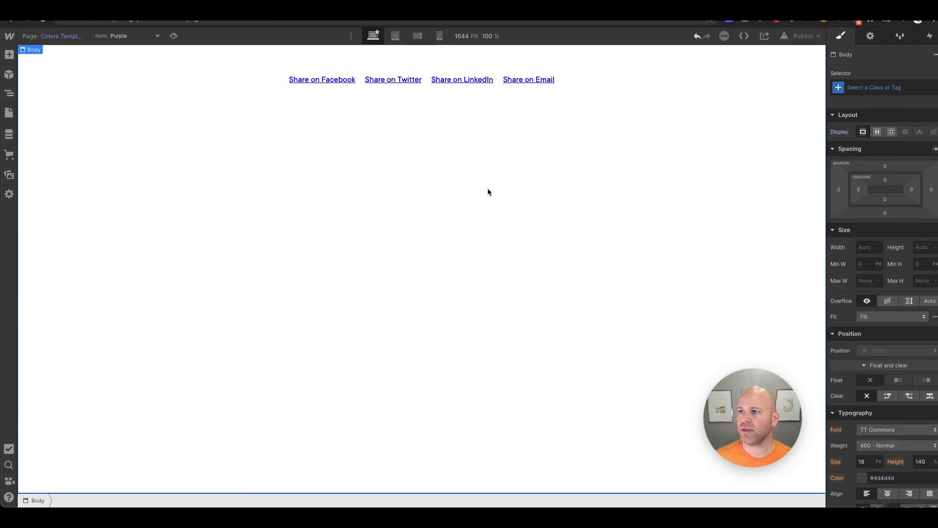
{"action": "left_click", "coordinate": [801, 36]}
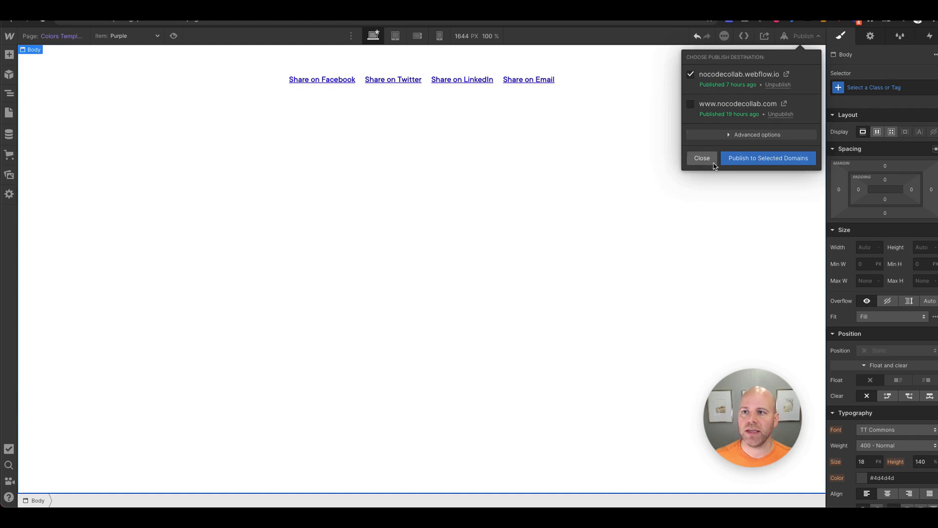
{"action": "left_click", "coordinate": [768, 158]}
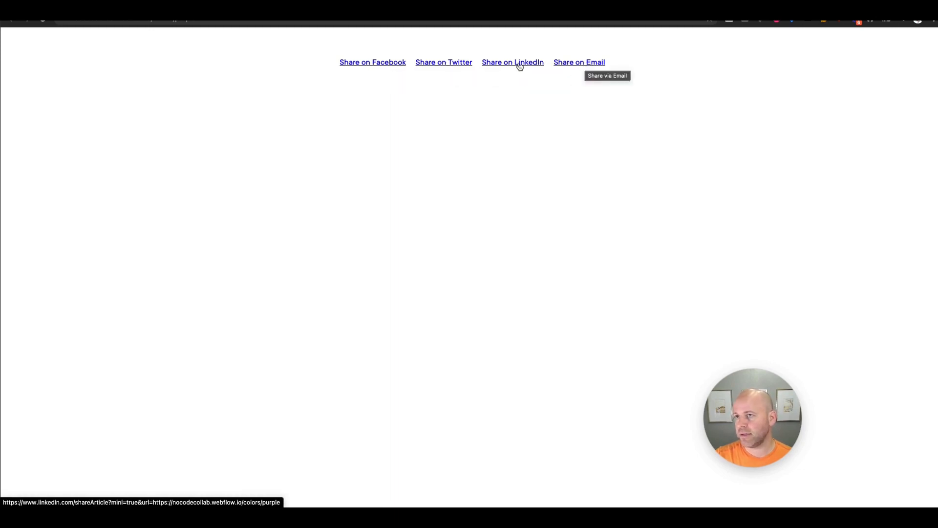
{"action": "mouse_move", "coordinate": [373, 62]}
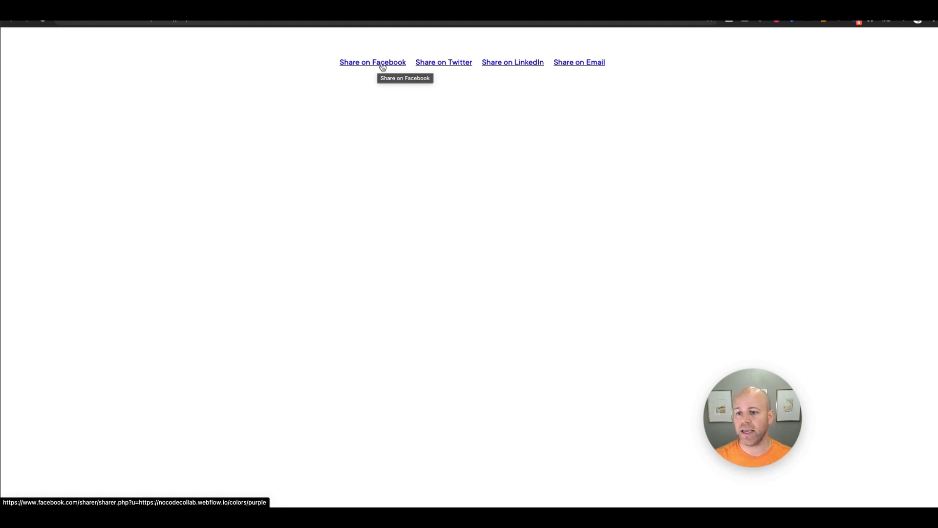
{"action": "left_click", "coordinate": [372, 62]}
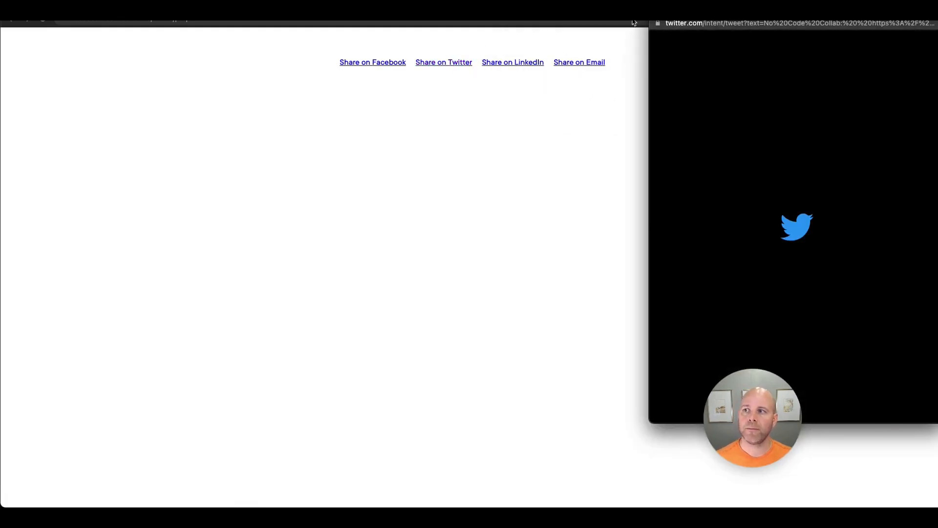
{"action": "left_click", "coordinate": [513, 62]}
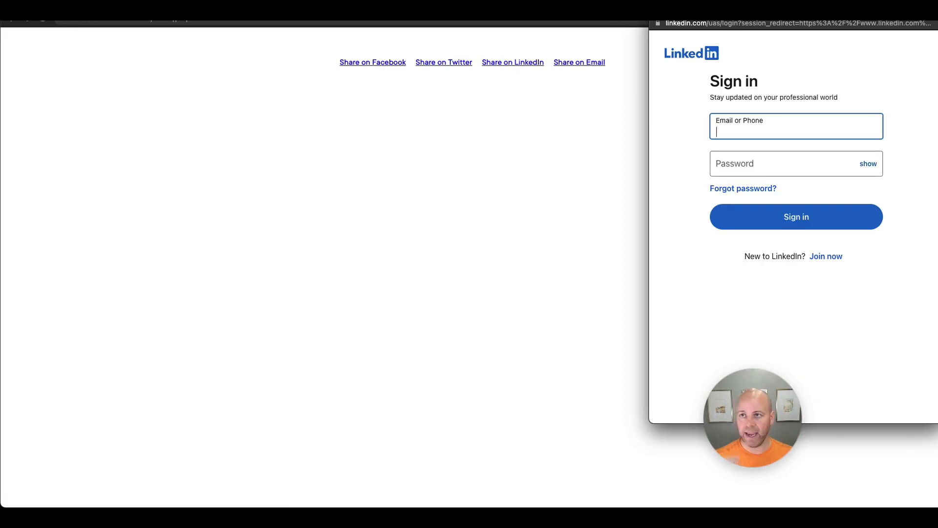
{"action": "left_click", "coordinate": [444, 63]}
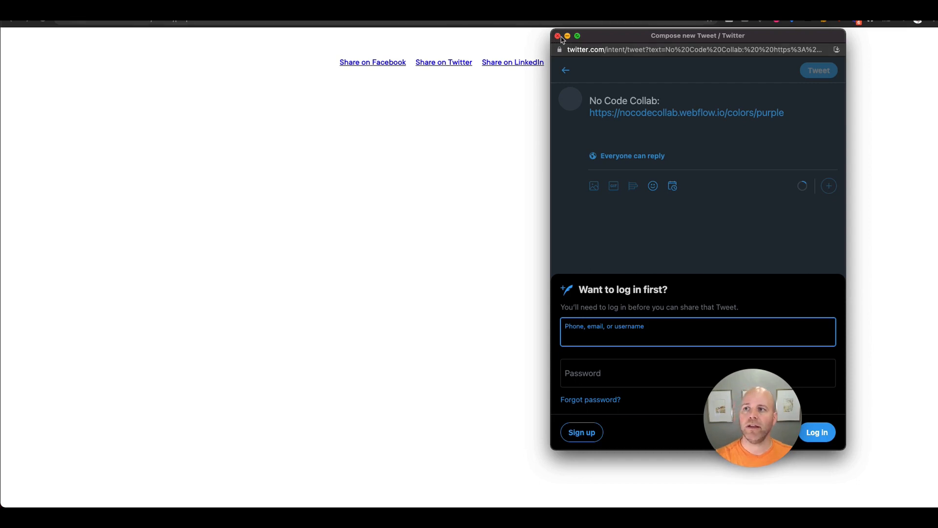
{"action": "left_click", "coordinate": [558, 35]}
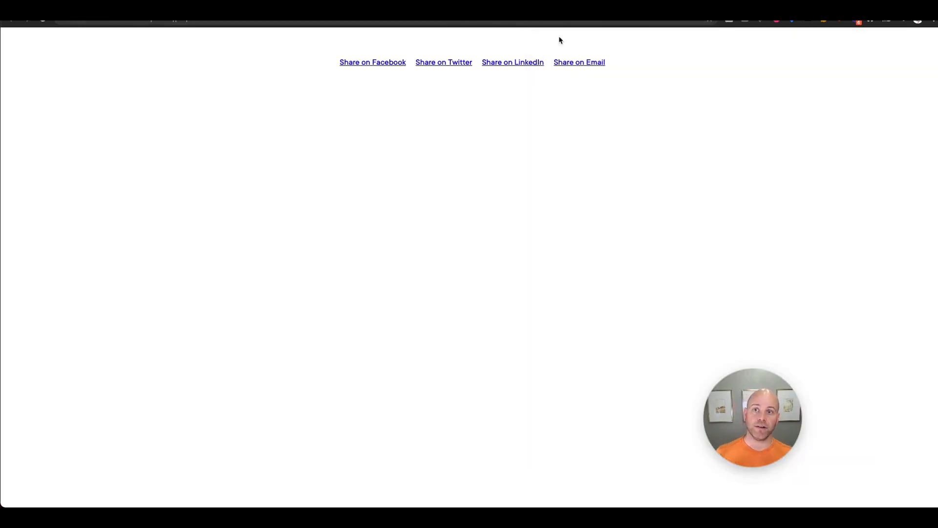
{"action": "left_click", "coordinate": [801, 36]}
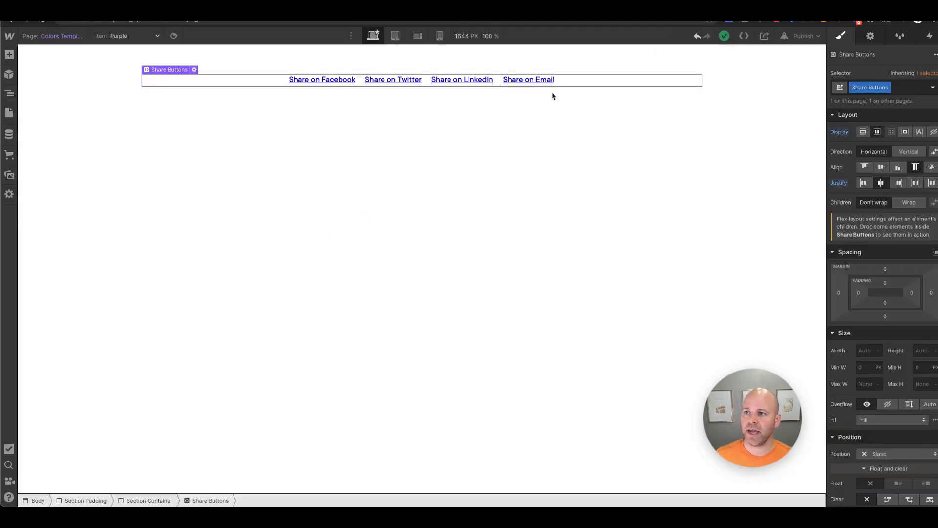
Switch to the Test page and select the Share on Facebook link.
{"action": "left_click", "coordinate": [9, 113]}
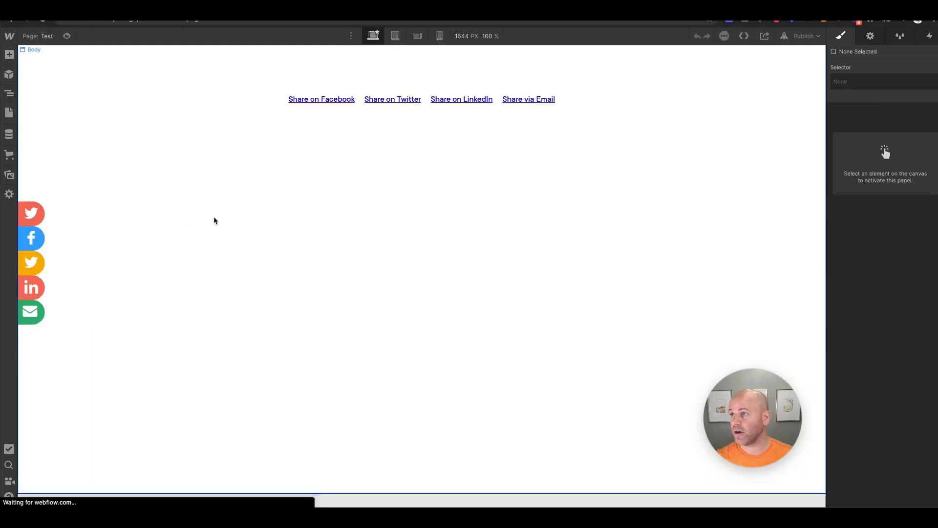
{"action": "left_click", "coordinate": [322, 98]}
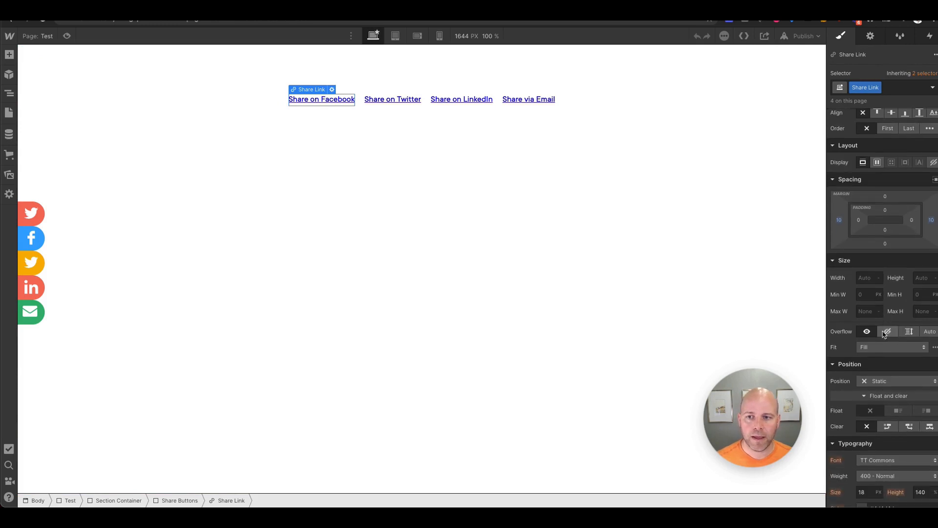
Style Share Link with padding, Primary Purple background, white text, no decoration and radius 10.
{"action": "left_click_drag", "start_coordinate": [886, 210], "coordinate": [885, 220]}
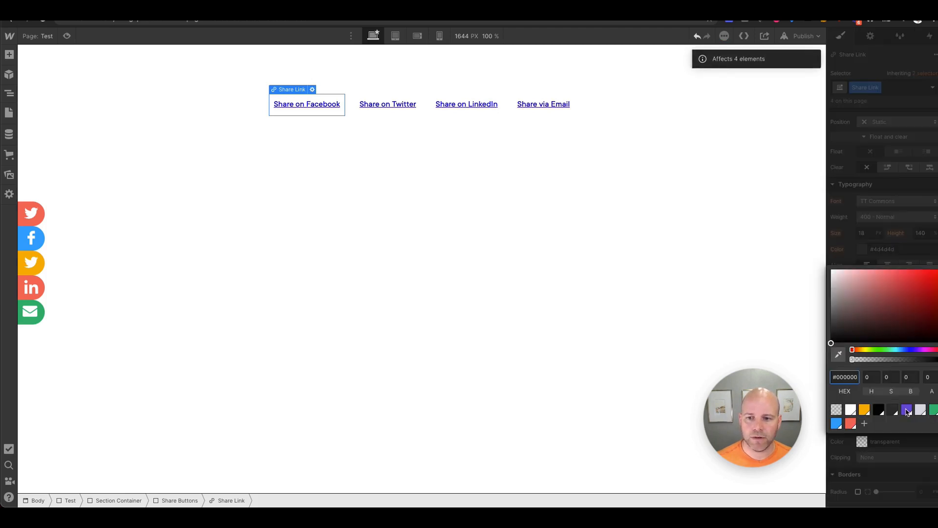
{"action": "left_click", "coordinate": [906, 410]}
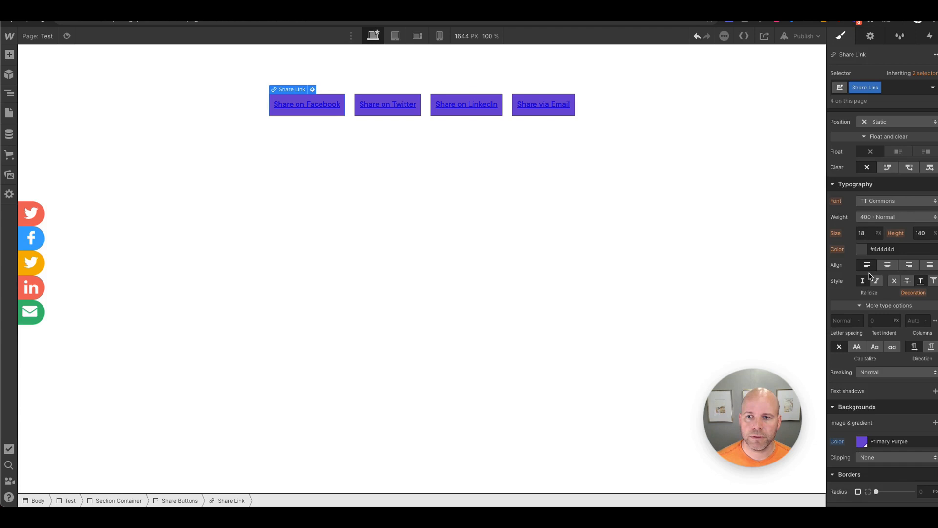
{"action": "left_click", "coordinate": [862, 250]}
{"action": "type", "text": "white"}
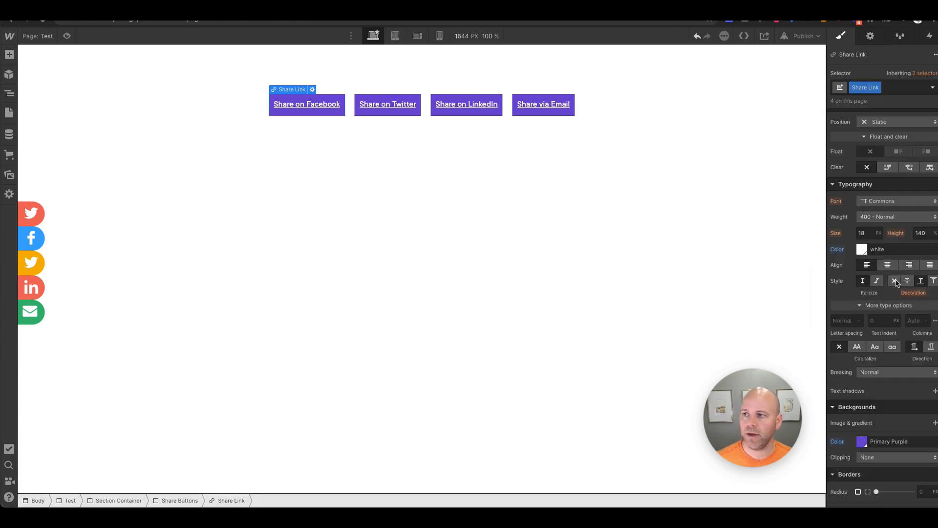
{"action": "left_click", "coordinate": [894, 281]}
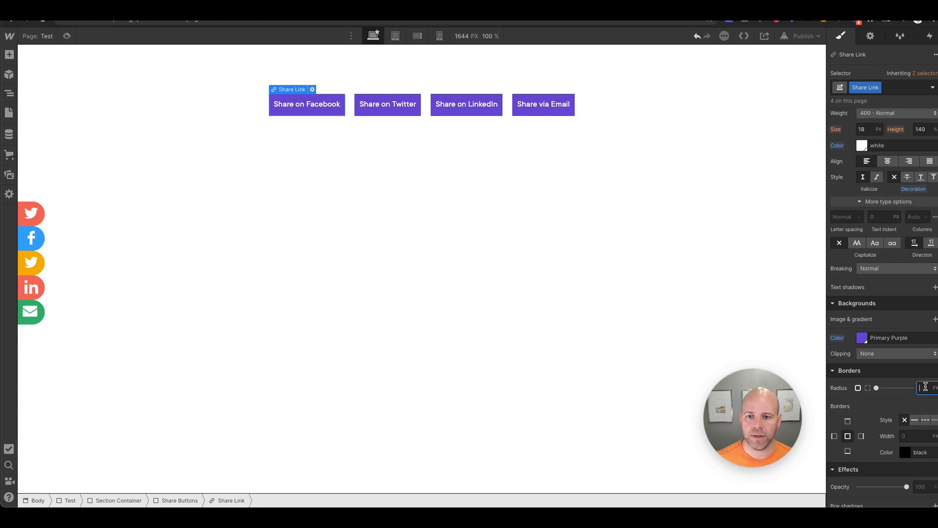
{"action": "type", "text": "10"}
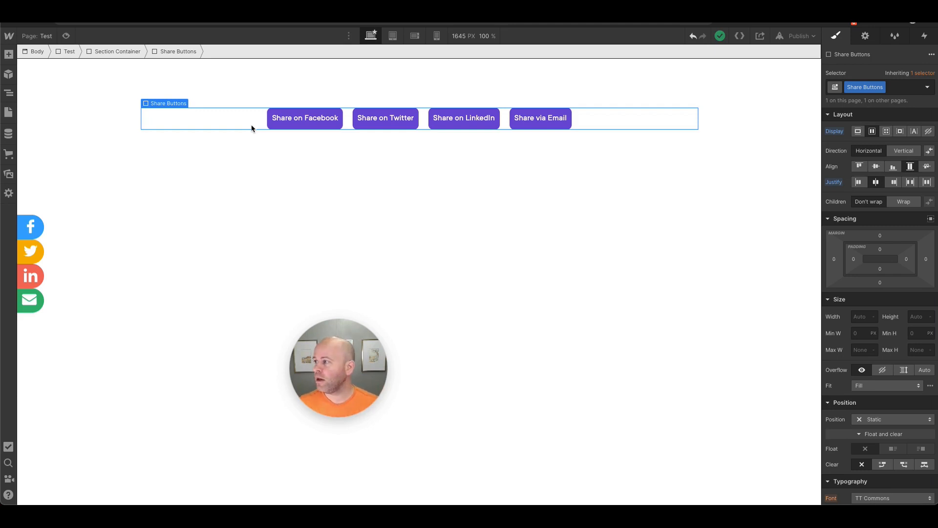
{"action": "left_click", "coordinate": [53, 263]}
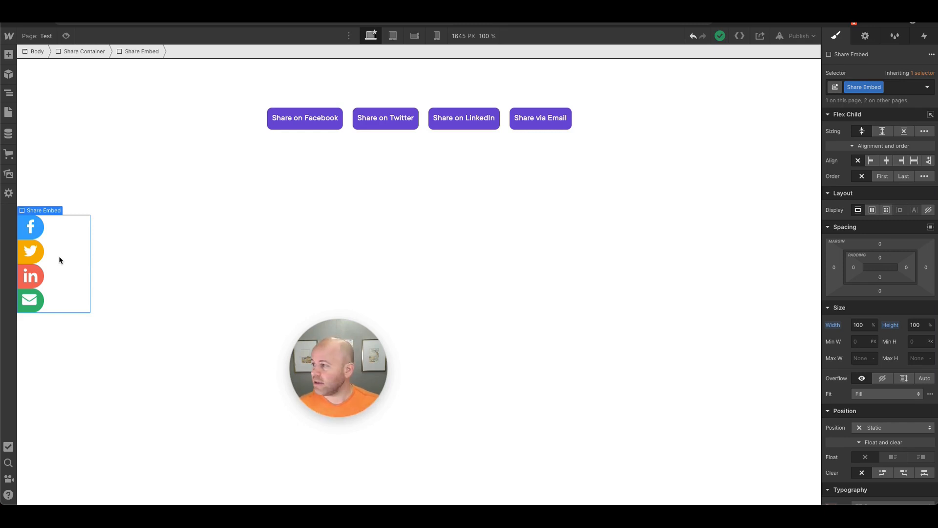
{"action": "left_click", "coordinate": [531, 237]}
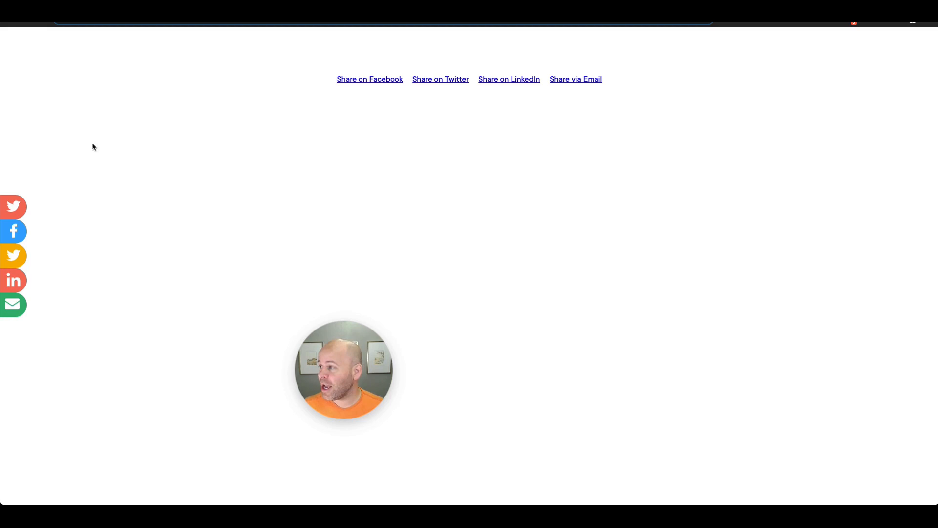
Inspect the sidebar icon and edit the div.share-container node as HTML for copying.
{"action": "right_click", "coordinate": [13, 255]}
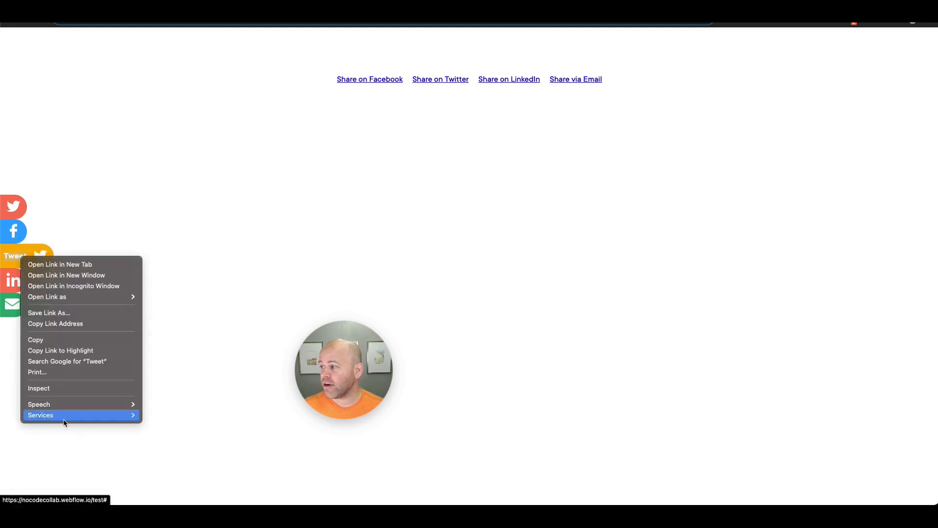
{"action": "left_click", "coordinate": [38, 388]}
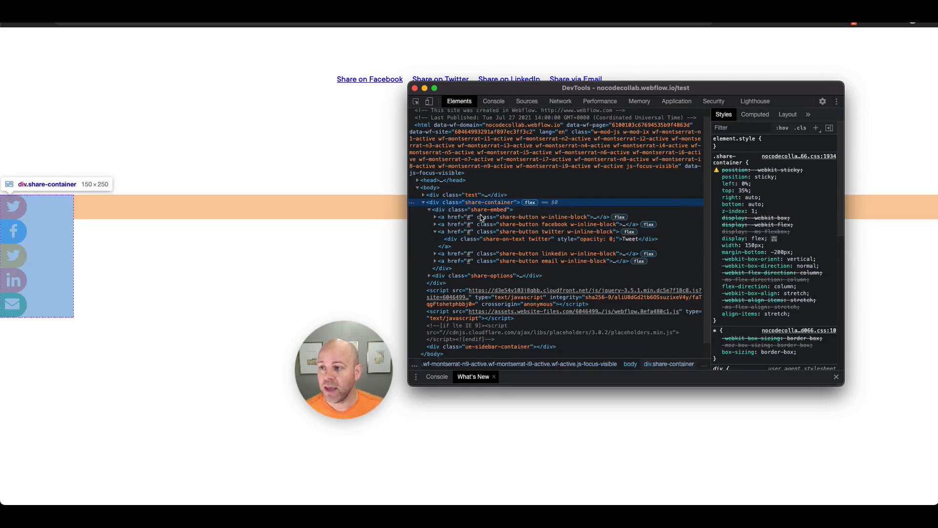
{"action": "right_click", "coordinate": [474, 195]}
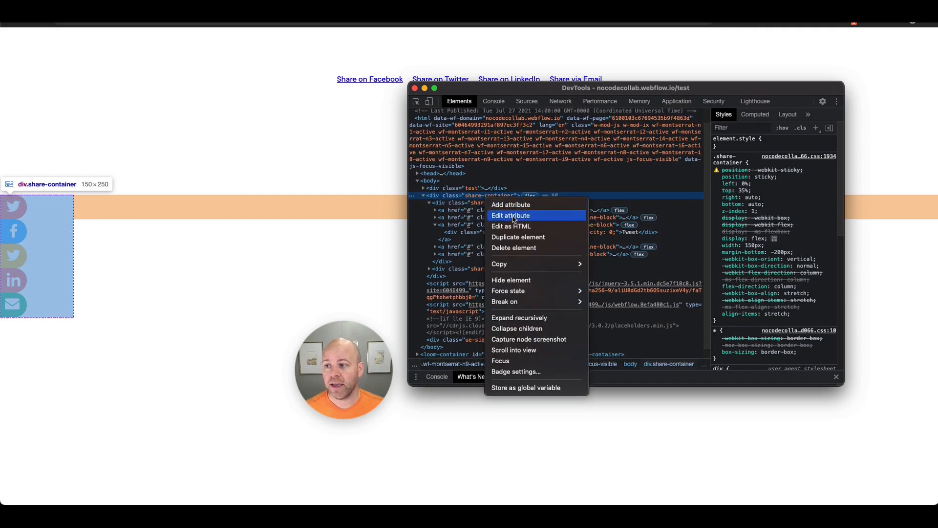
{"action": "left_click", "coordinate": [510, 226]}
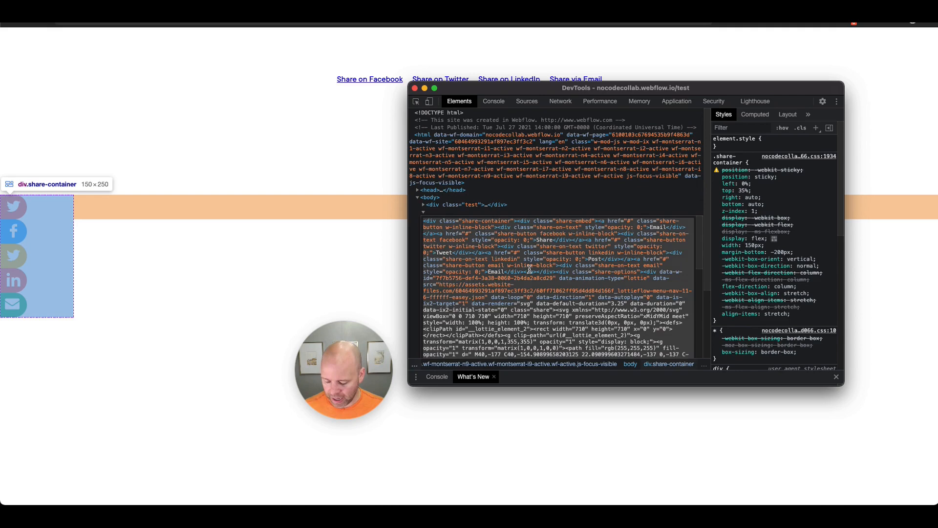
{"action": "right_click", "coordinate": [527, 269]}
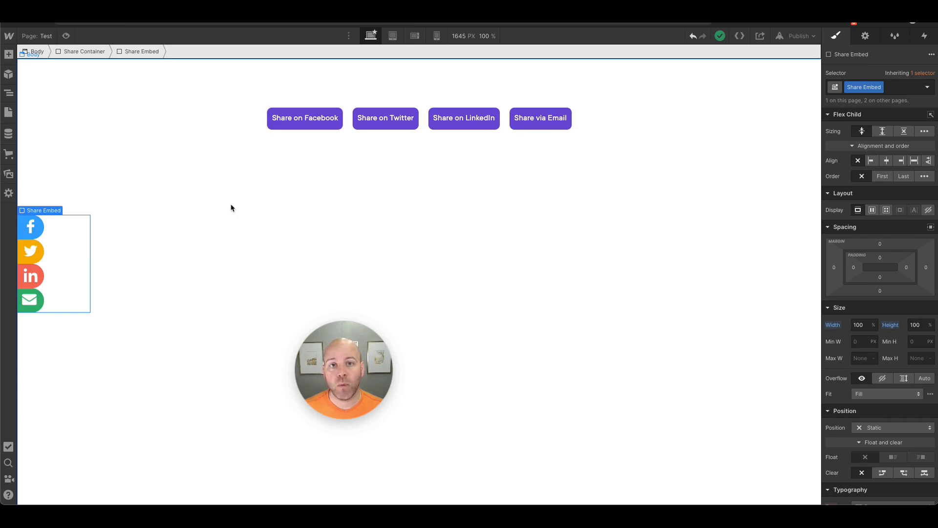
{"action": "mouse_move", "coordinate": [8, 133]}
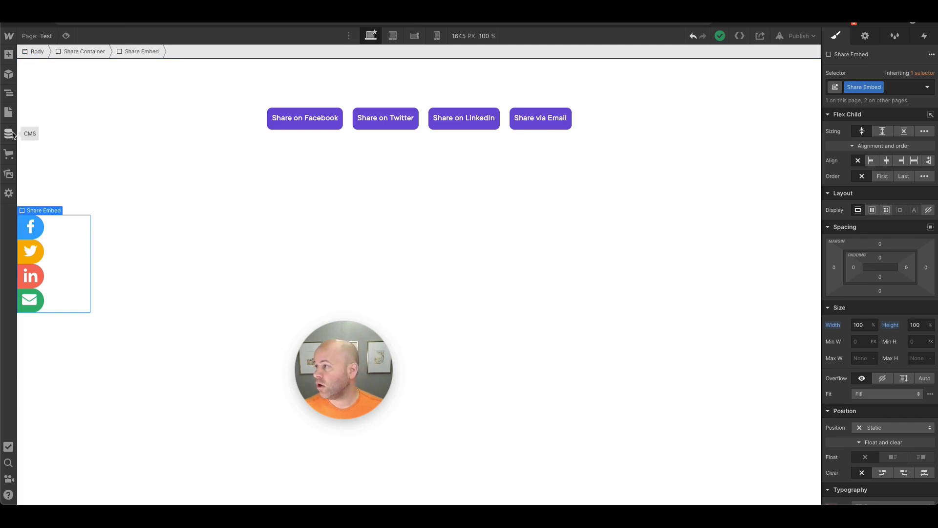
Go to the Colors Template page and add an HTML Embed with the share-container markup.
{"action": "left_click", "coordinate": [8, 111]}
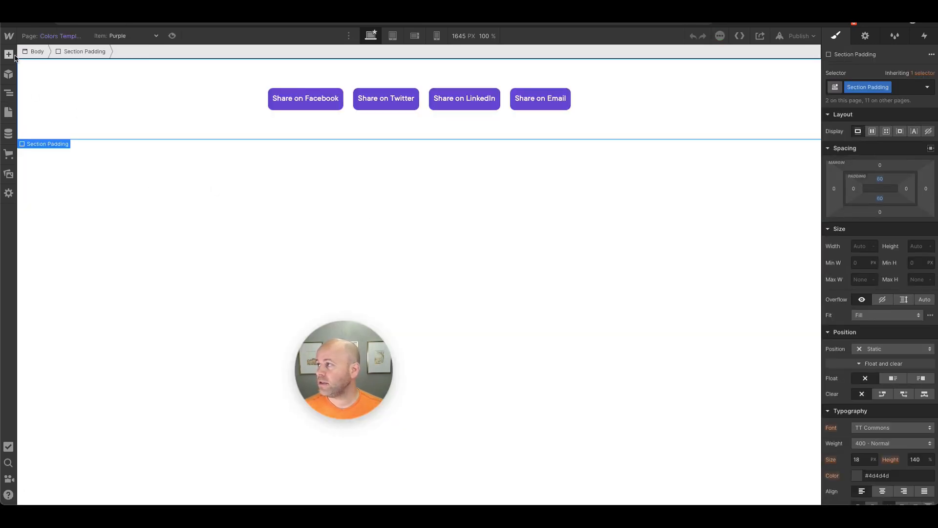
{"action": "left_click", "coordinate": [9, 55]}
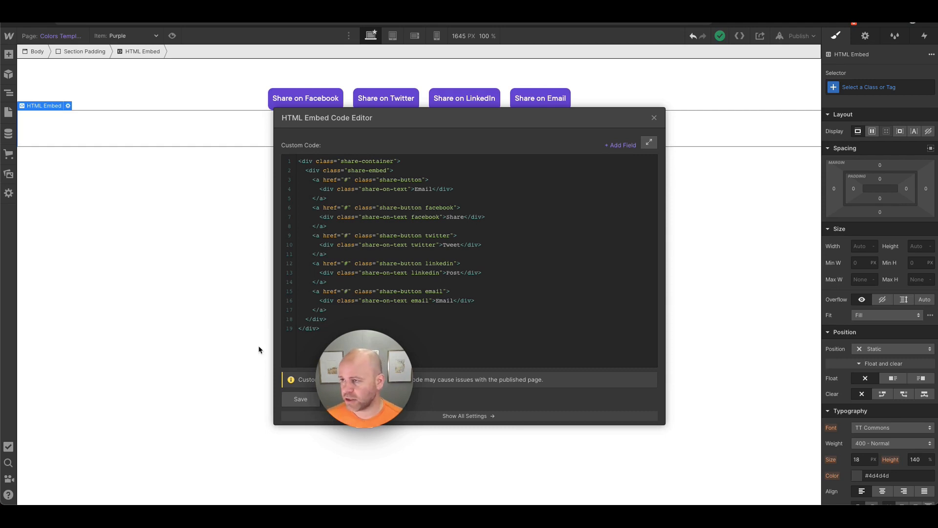
{"action": "mouse_move", "coordinate": [321, 178]}
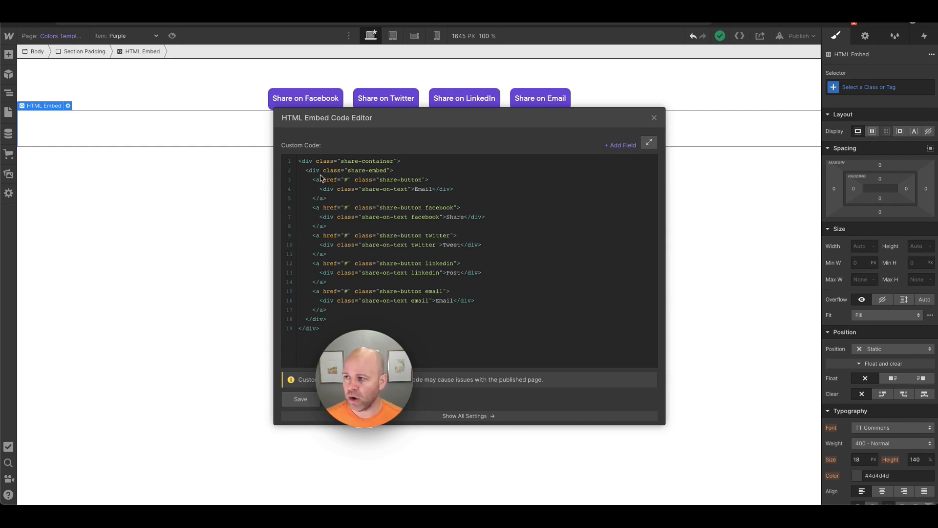
Delete the share-container and share-embed wrapper divs from the embed code and save it.
{"action": "left_click", "coordinate": [394, 171]}
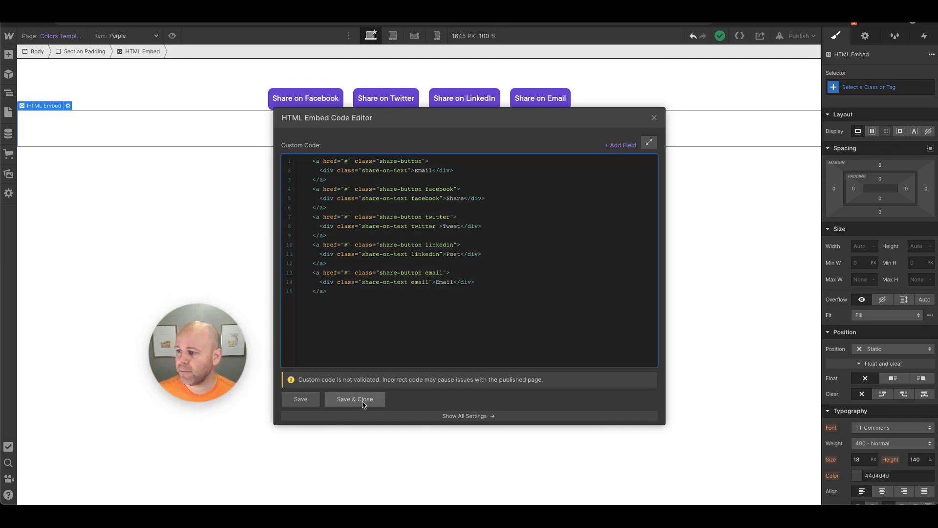
{"action": "left_click", "coordinate": [355, 399]}
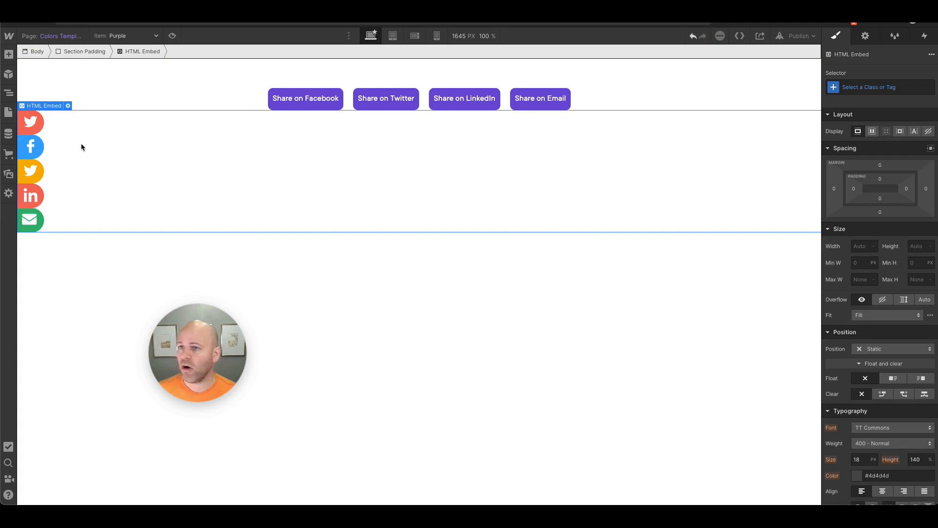
Nest the embed in a Share Container div and class the embed Share Embed via the Navigator.
{"action": "type", "text": "shar"}
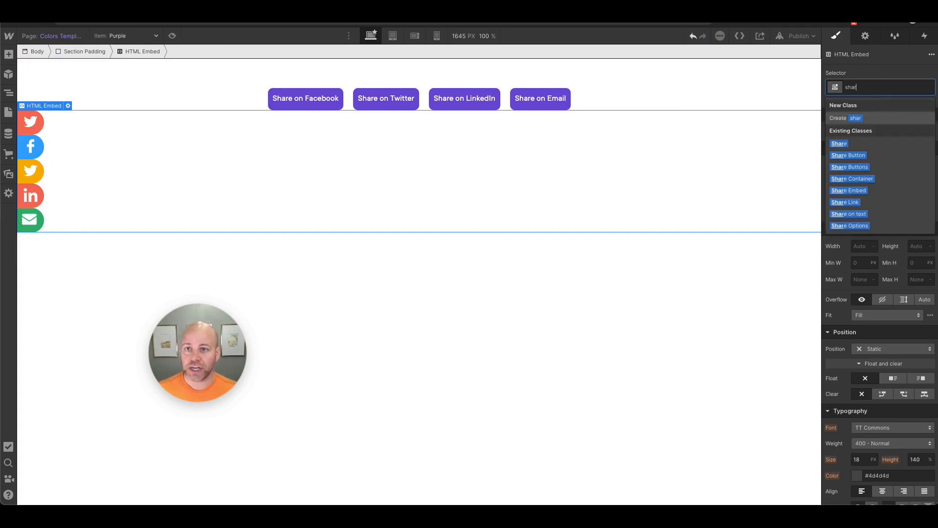
{"action": "type", "text": "e"}
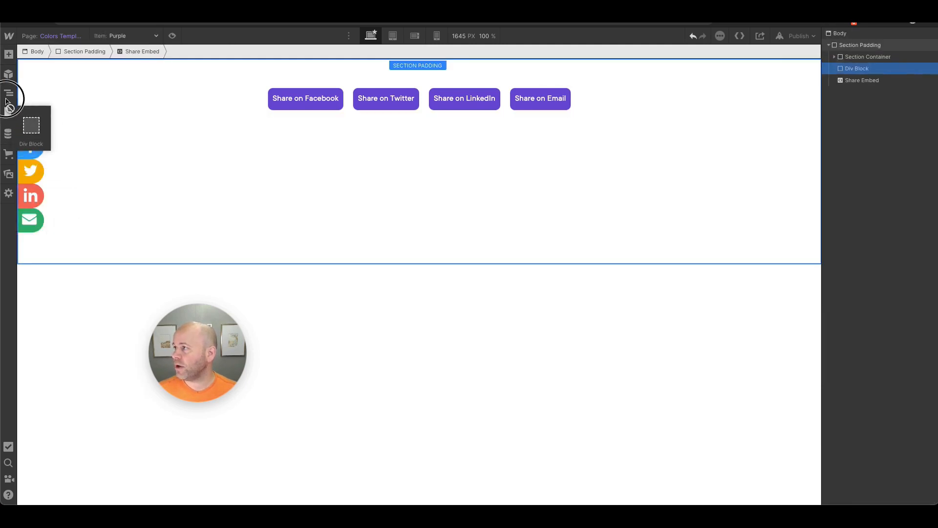
{"action": "left_click", "coordinate": [9, 93]}
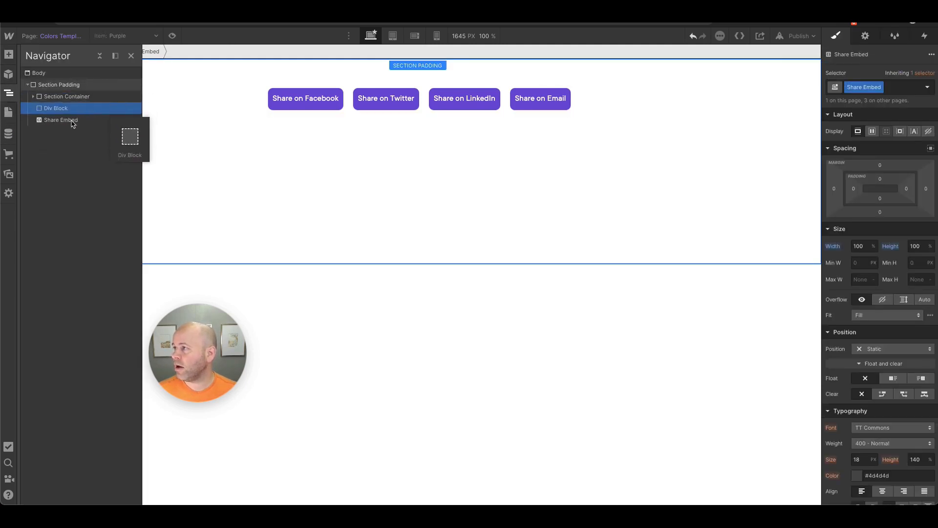
{"action": "left_click", "coordinate": [61, 119]}
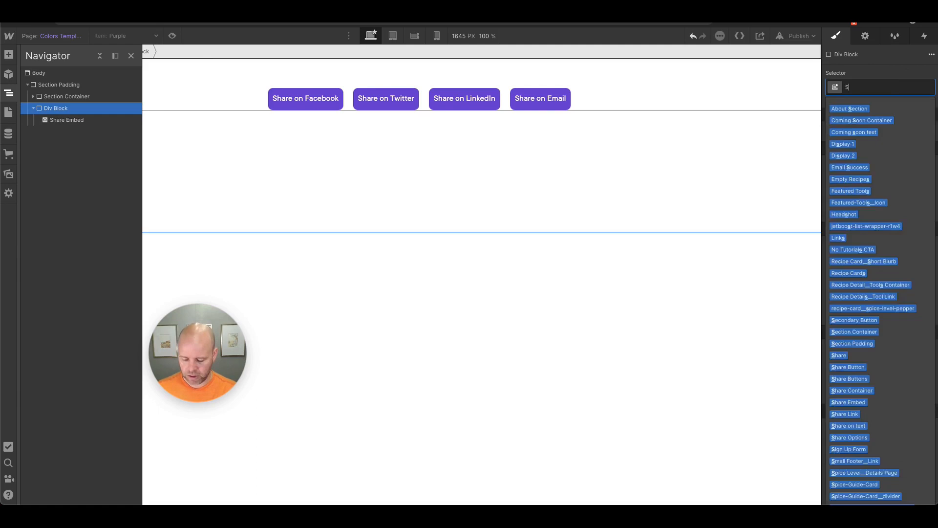
{"action": "type", "text": "Shar"}
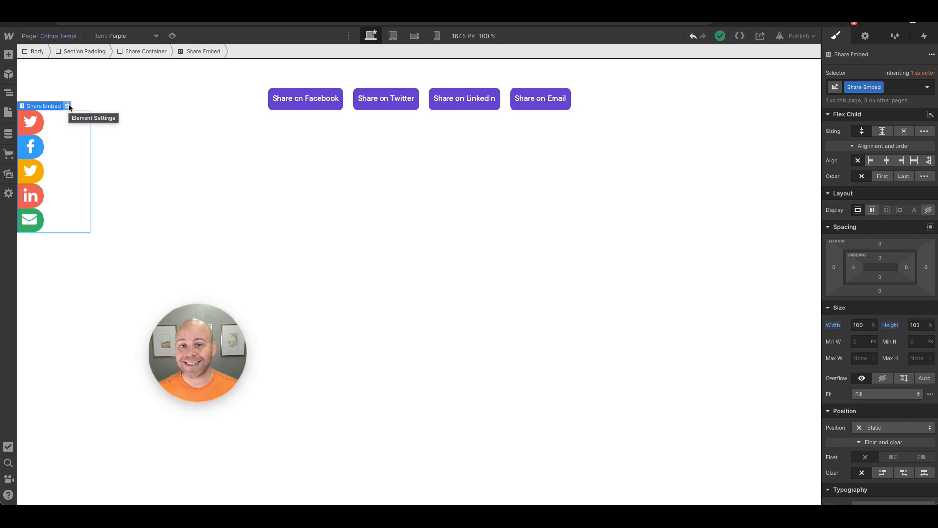
{"action": "left_click", "coordinate": [68, 105]}
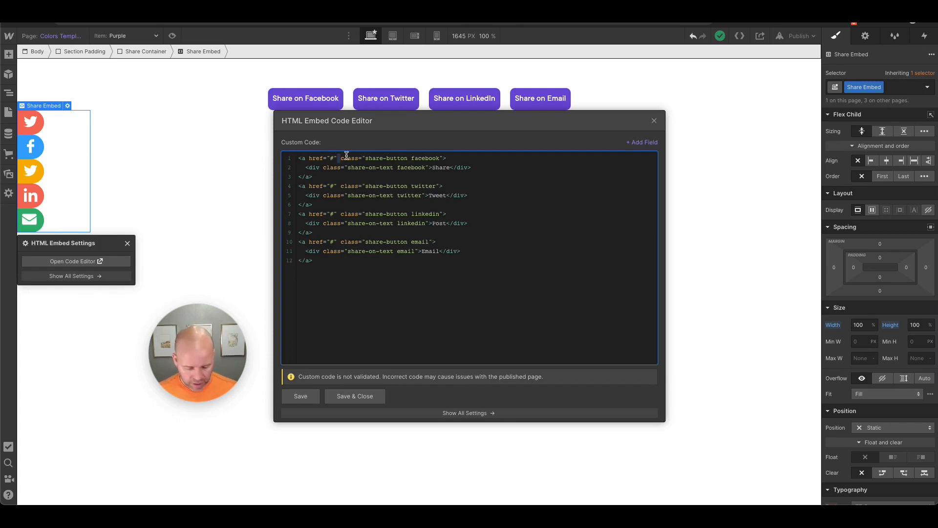
Paste the Facebook sharer anchor into the embed with class 'share-button facebook'.
{"action": "key", "text": "Enter"}
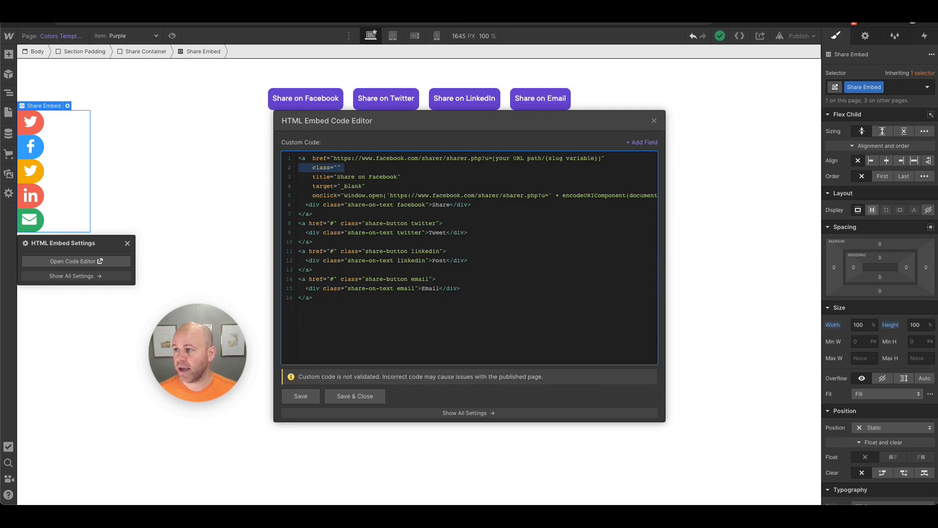
{"action": "type", "text": "share-button facebook"}
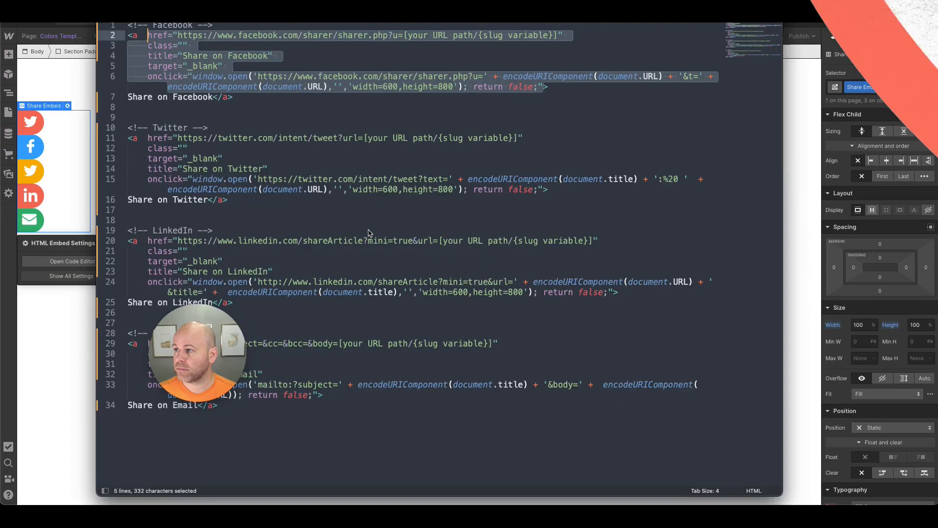
{"action": "left_click", "coordinate": [71, 261]}
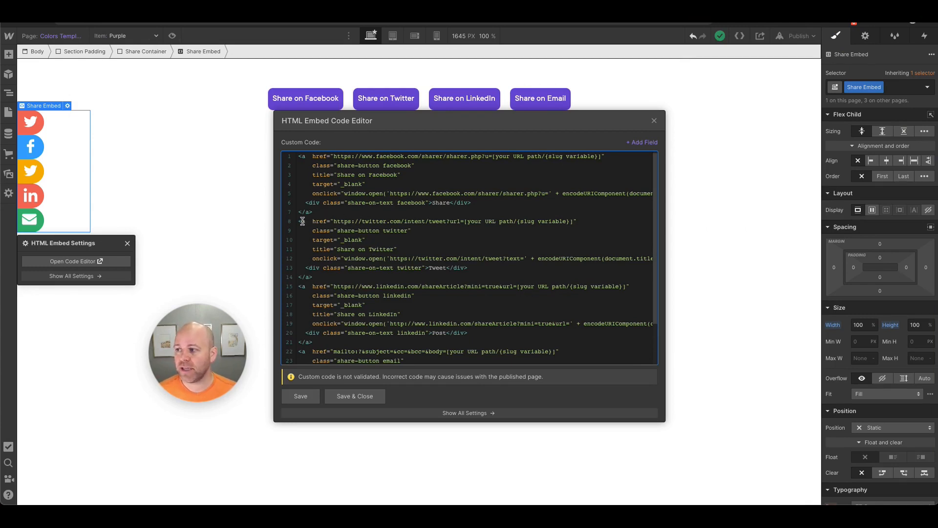
{"action": "left_click_drag", "start_coordinate": [311, 221], "coordinate": [375, 258]}
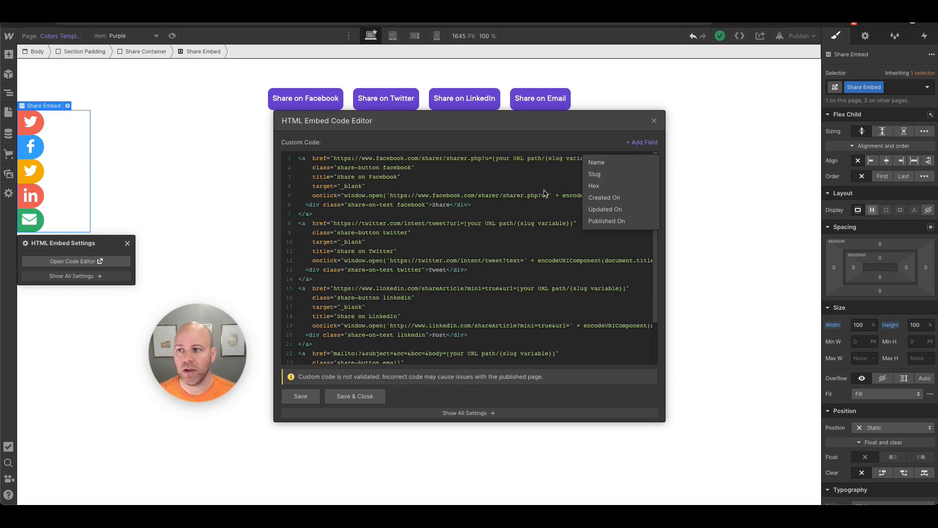
{"action": "left_click", "coordinate": [504, 161]}
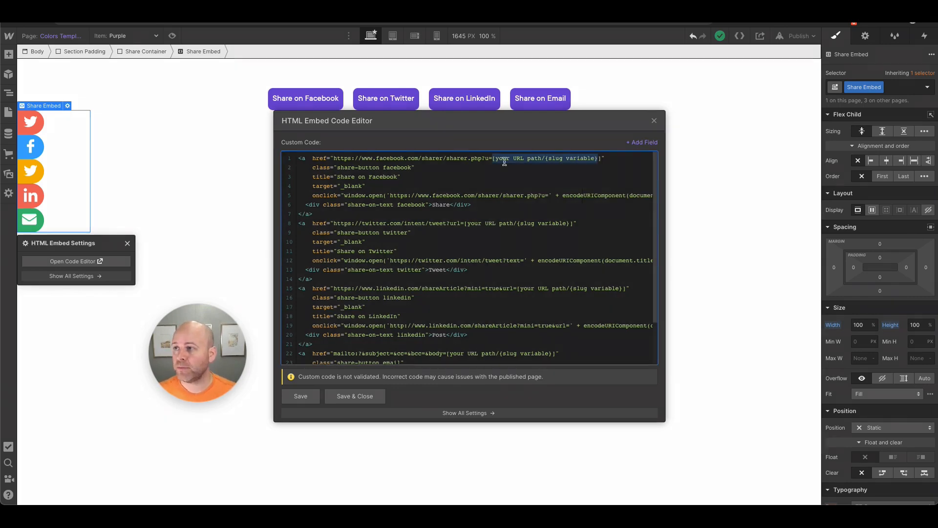
{"action": "type", "text": "https://nocodecollab.webflow.io/te"}
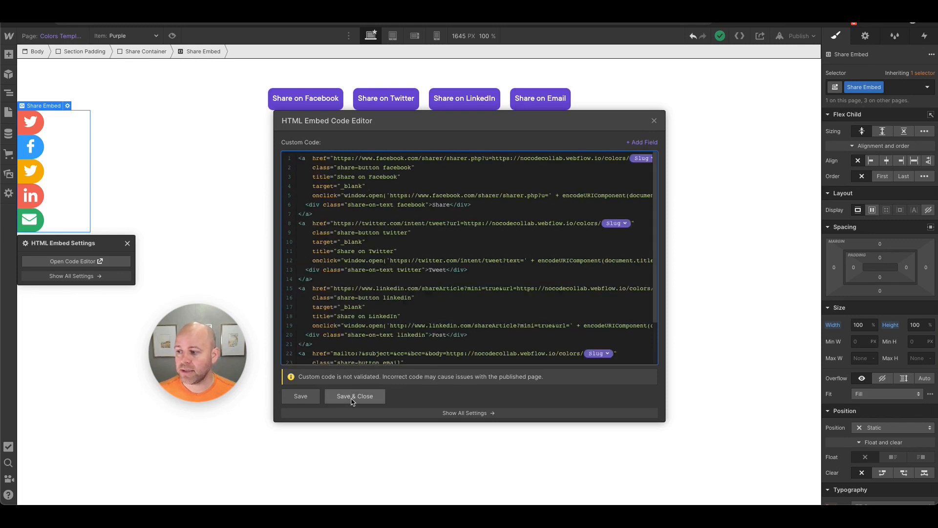
Save the updated HTML Embed code and close the code editor.
{"action": "left_click", "coordinate": [354, 396]}
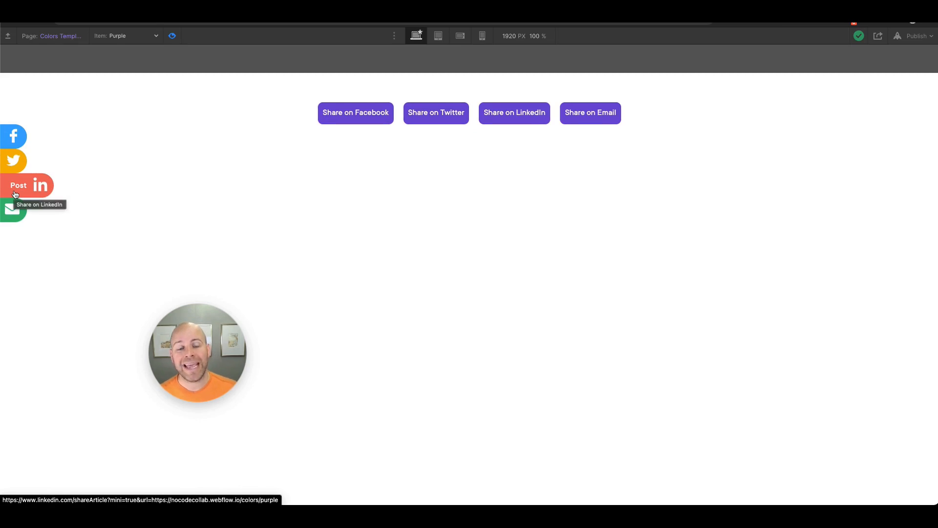
{"action": "mouse_move", "coordinate": [13, 136]}
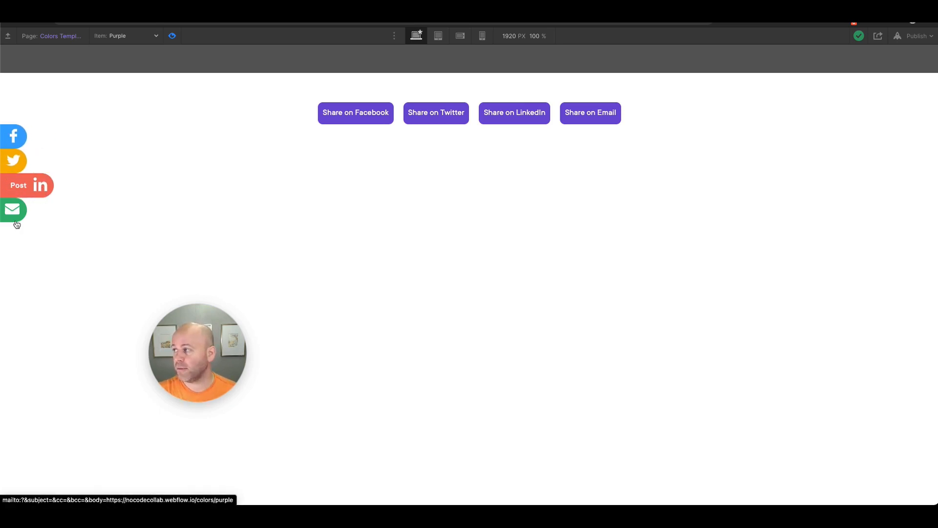
{"action": "mouse_move", "coordinate": [13, 209]}
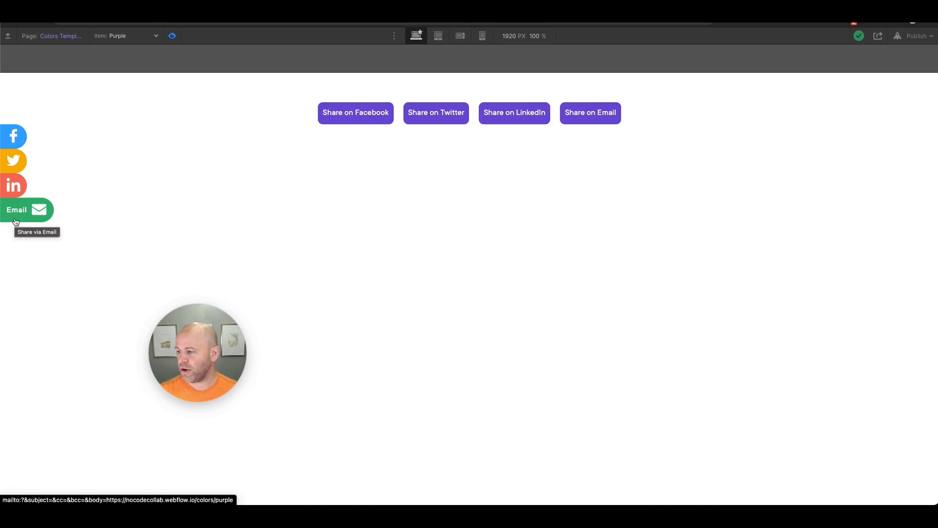
{"action": "mouse_move", "coordinate": [15, 186]}
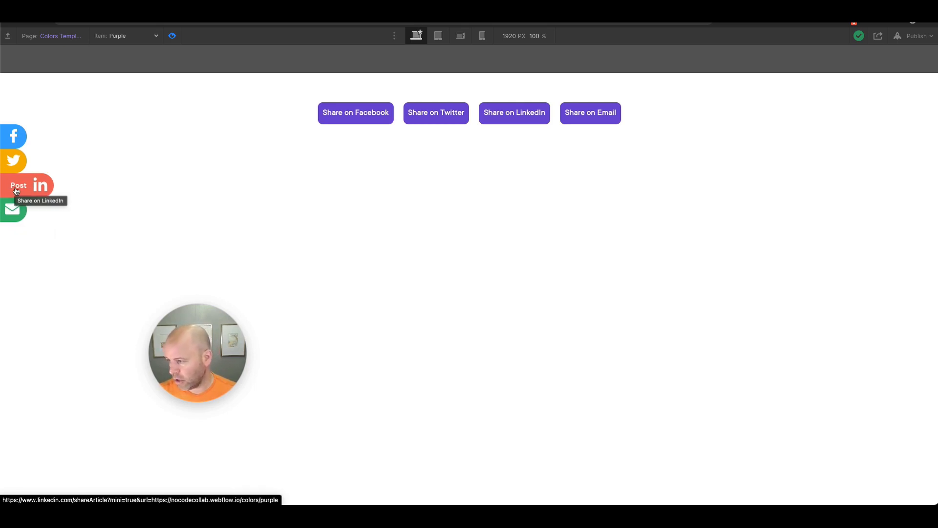
{"action": "mouse_move", "coordinate": [103, 154]}
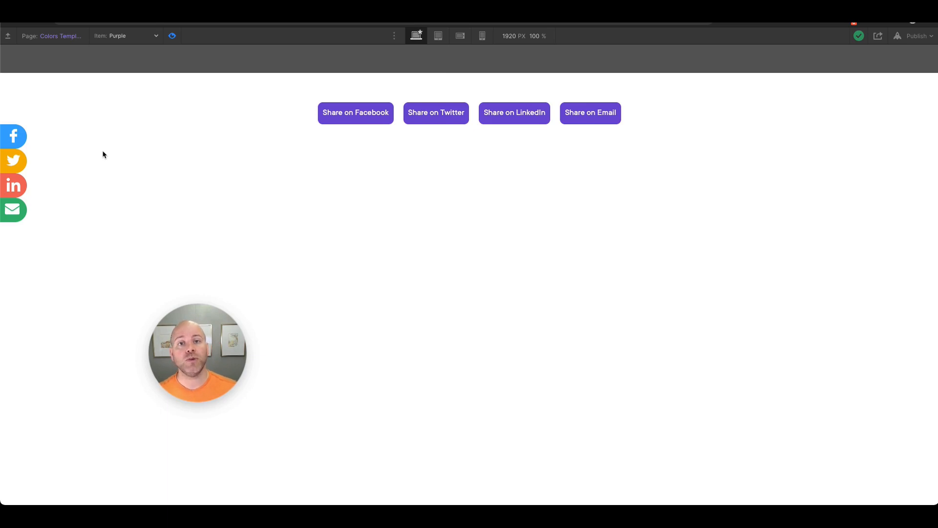
{"action": "mouse_move", "coordinate": [296, 286]}
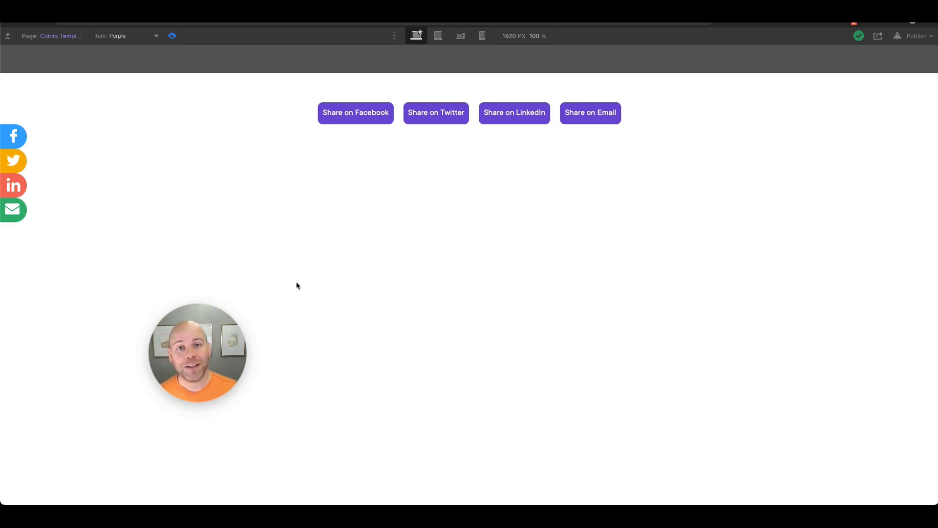